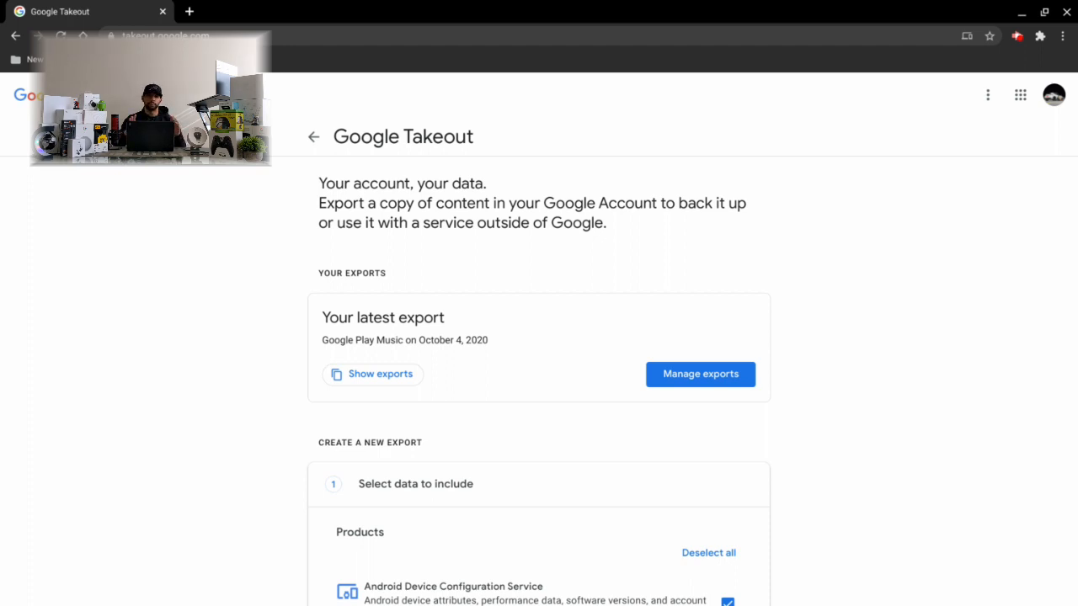
Look through the Takeout product list, then deselect every product from the export
left_click(701, 374)
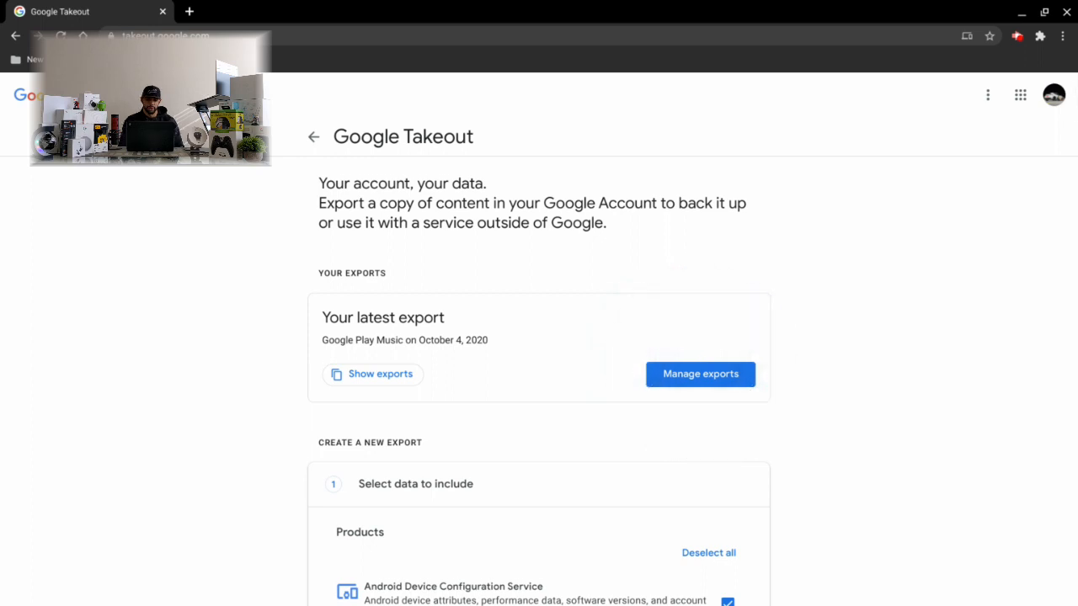
scroll("down", 3)
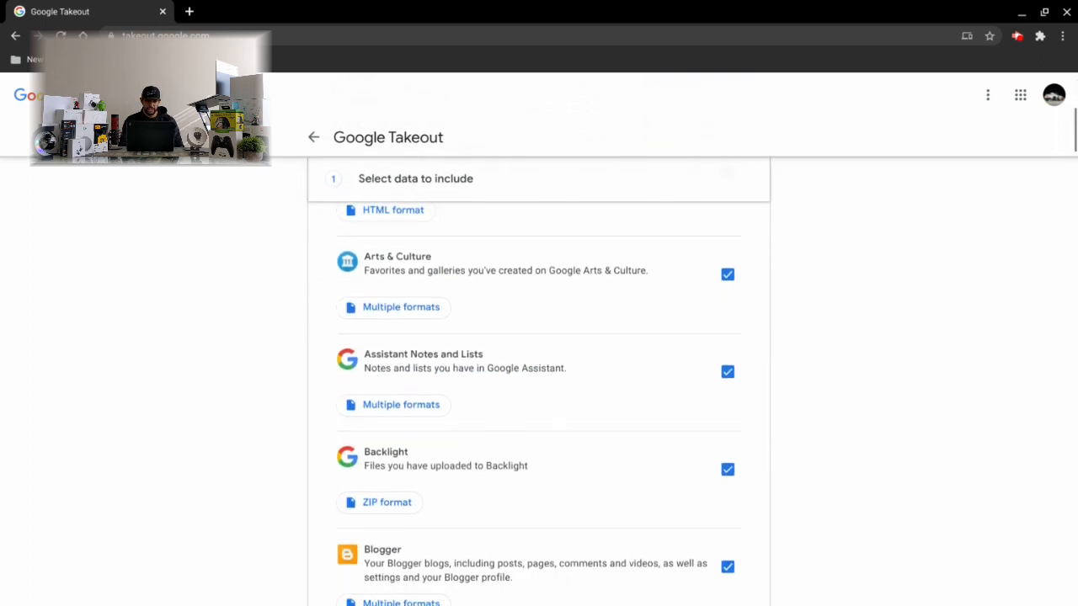
scroll("down", 3)
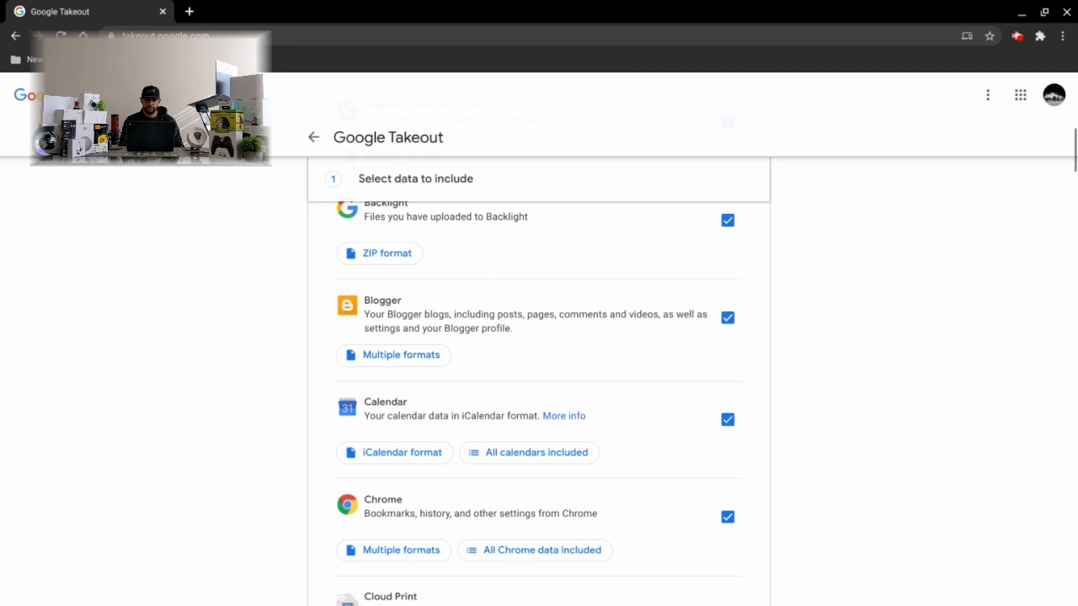
scroll("down", 3)
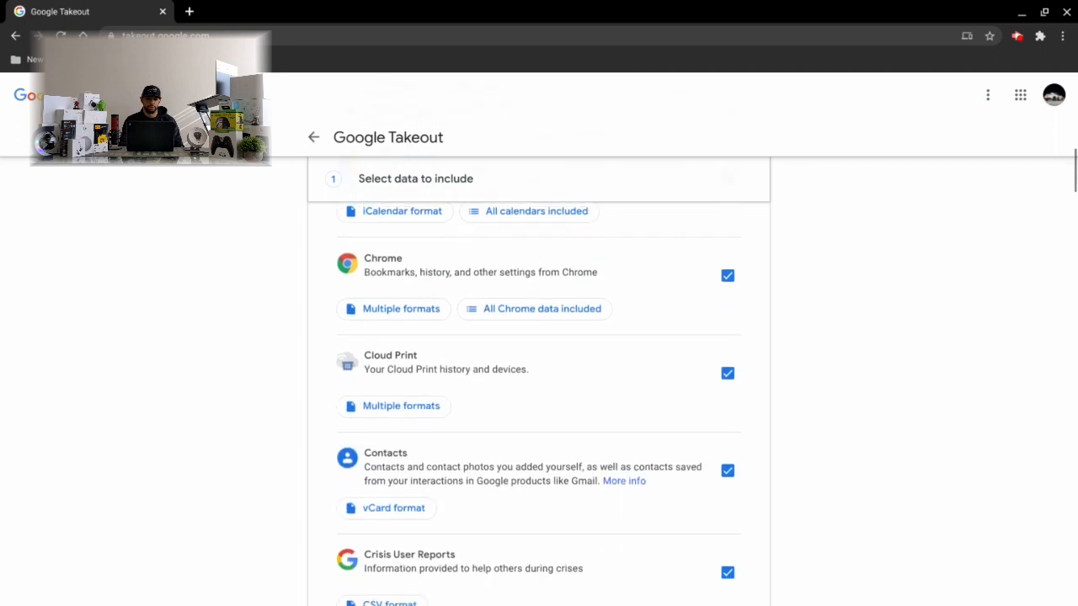
scroll("down", 3)
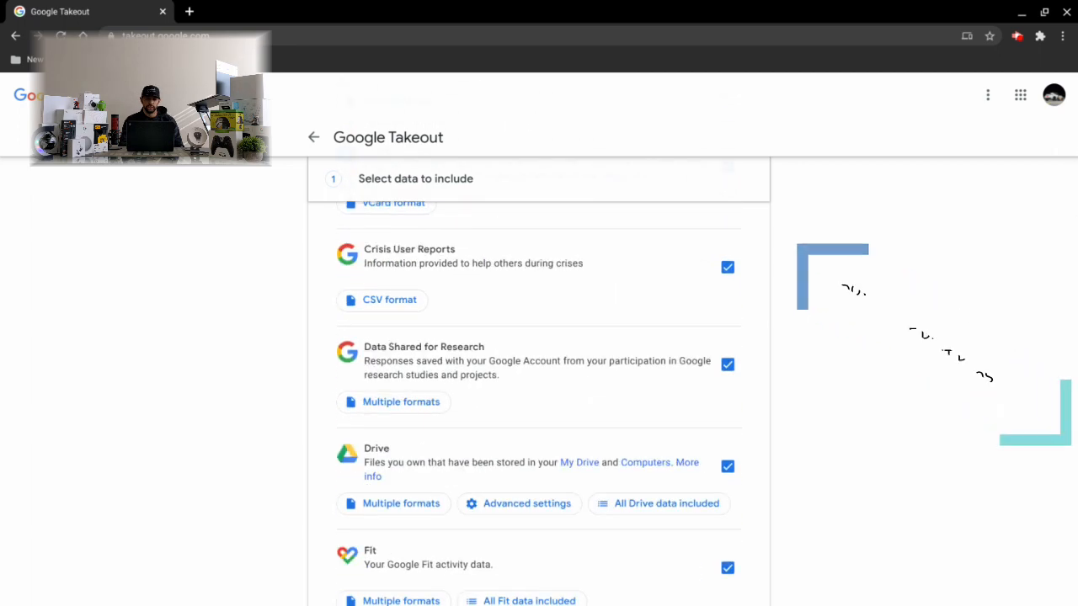
scroll("down", 3)
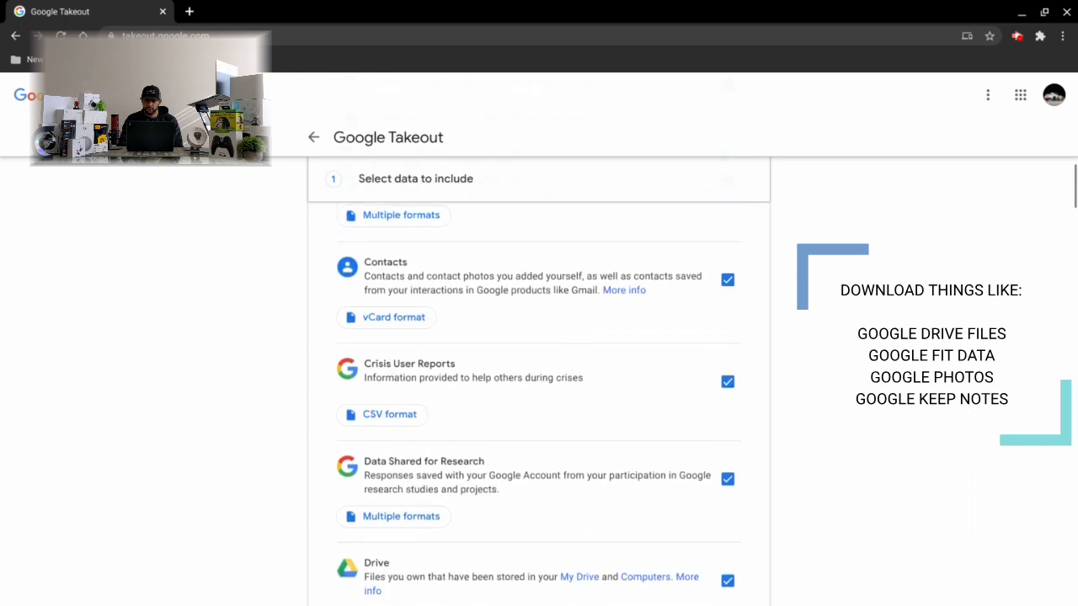
scroll("up", 3)
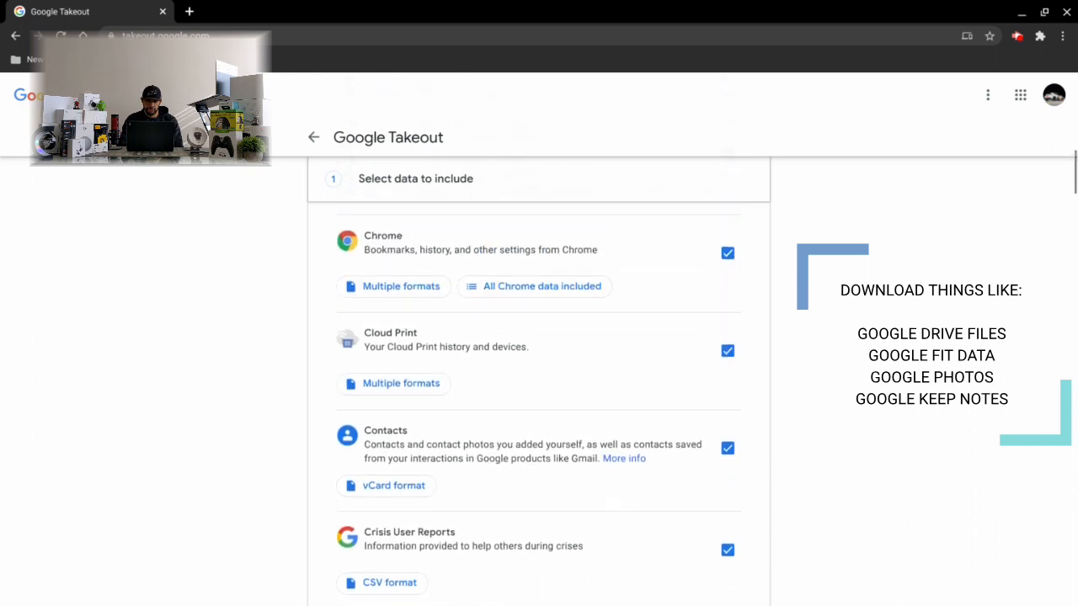
scroll("up", 3)
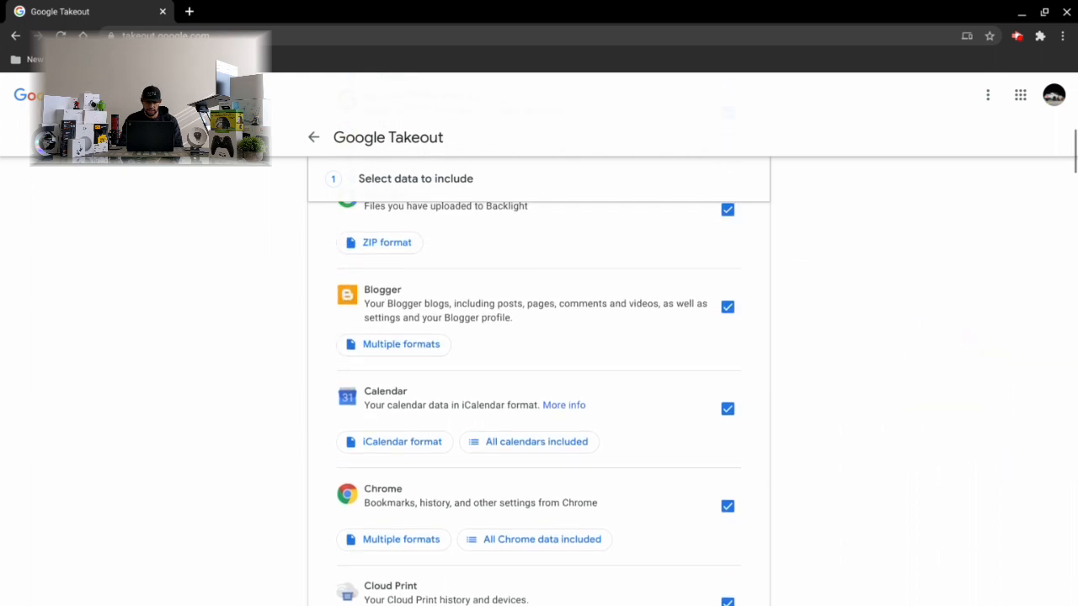
scroll("up", 3)
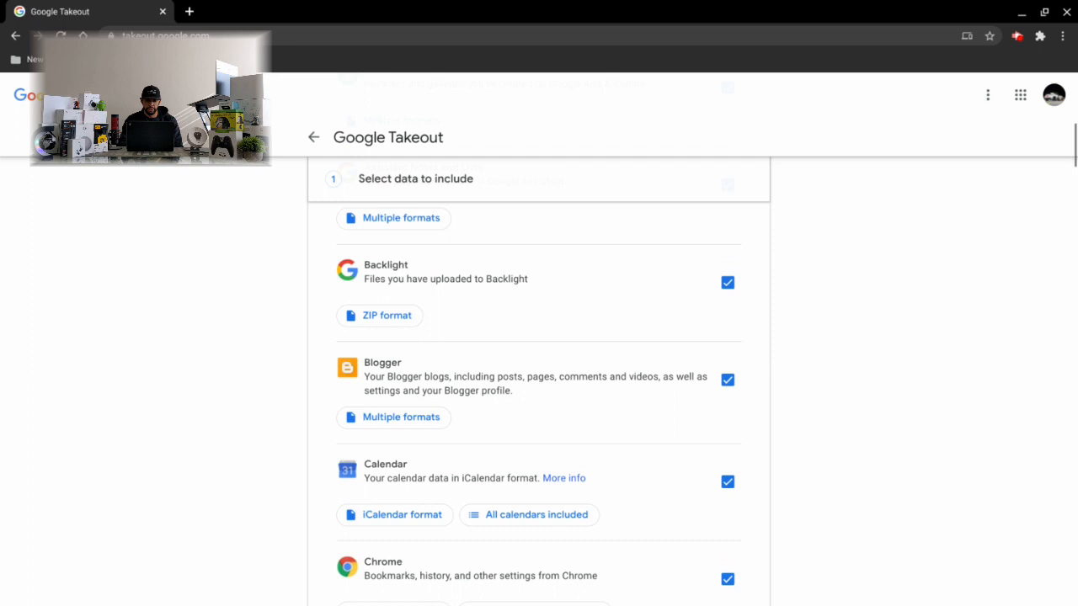
scroll("up", 3)
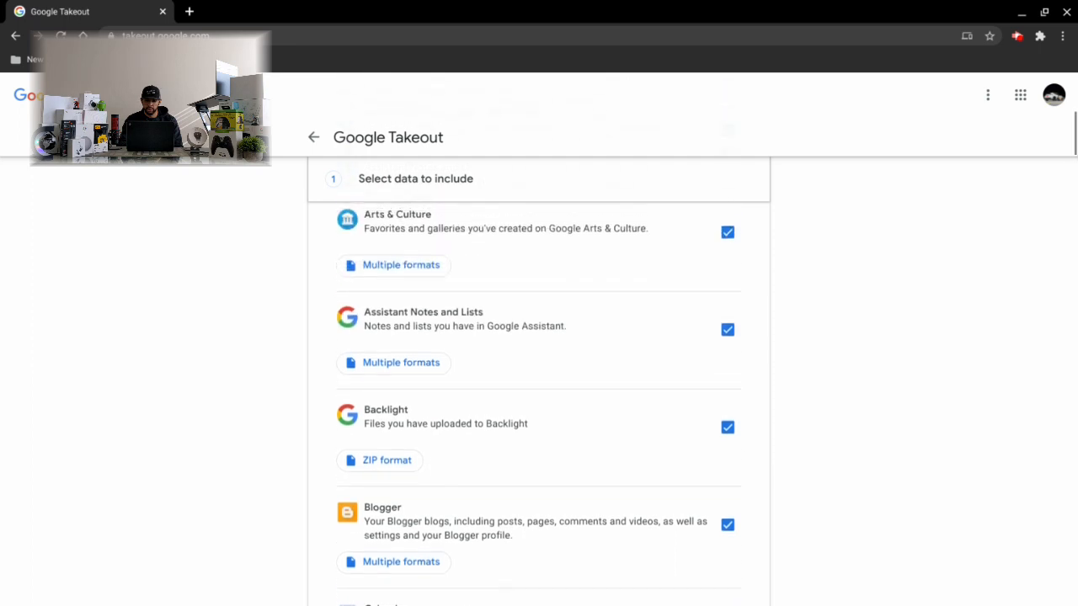
scroll("down", 3)
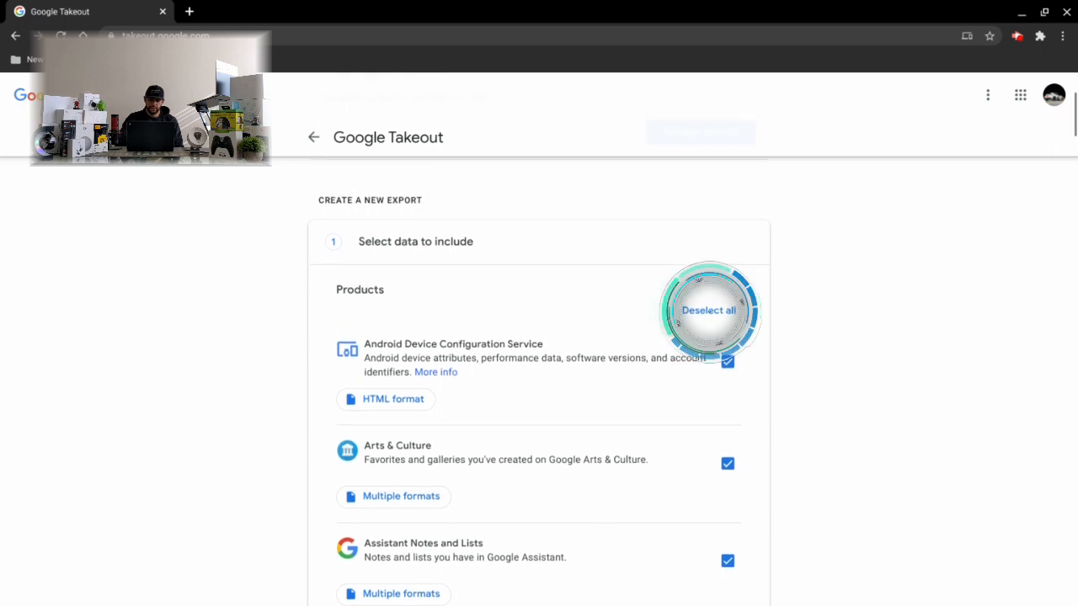
left_click(707, 310)
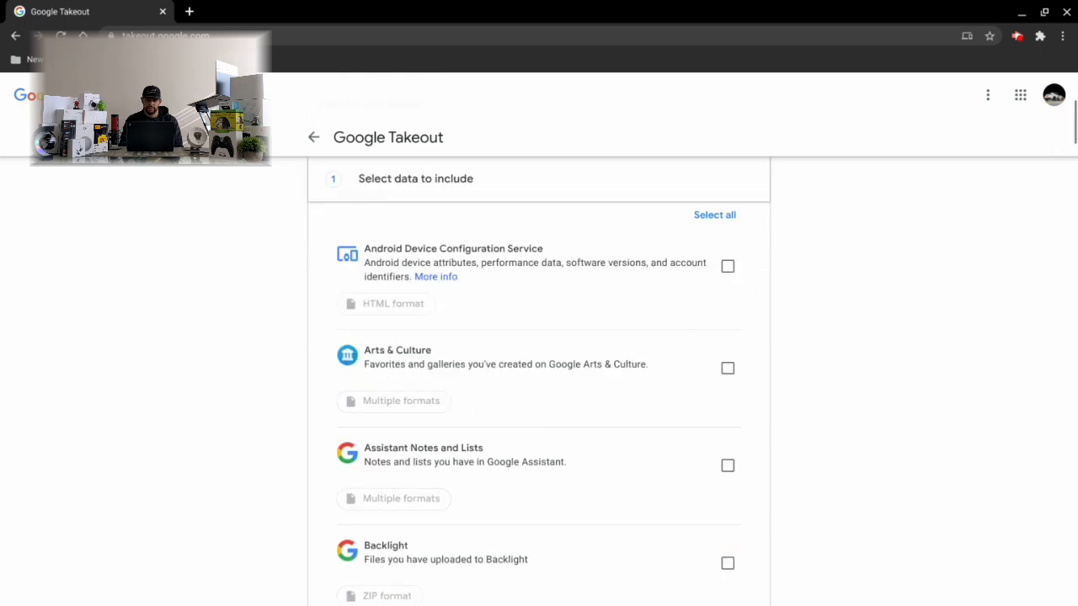
Tick Google Play Music as the only product included in the export
scroll("down", 3)
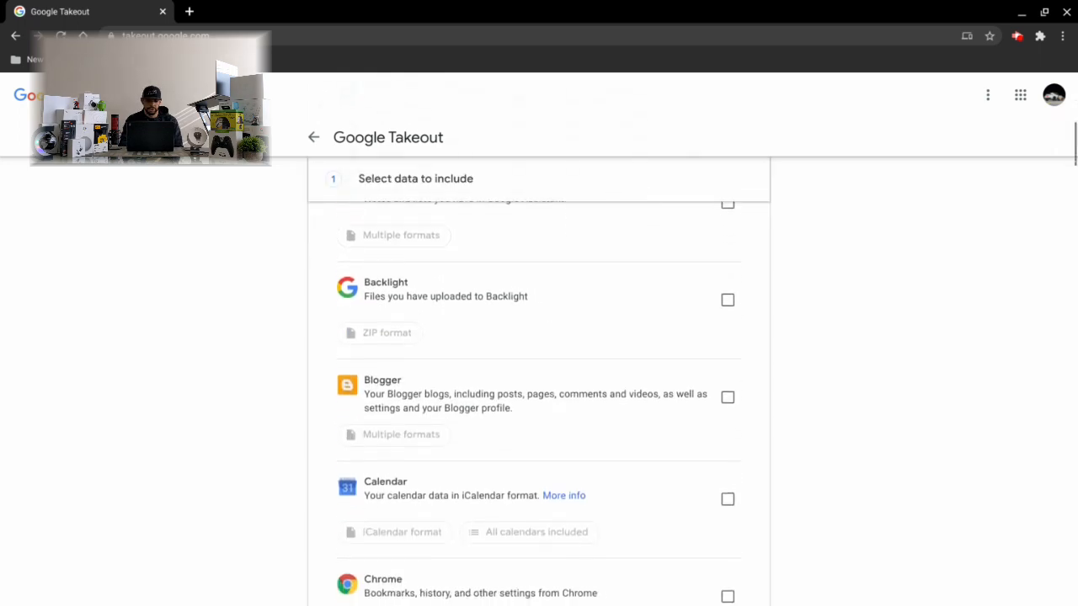
scroll("down", 3)
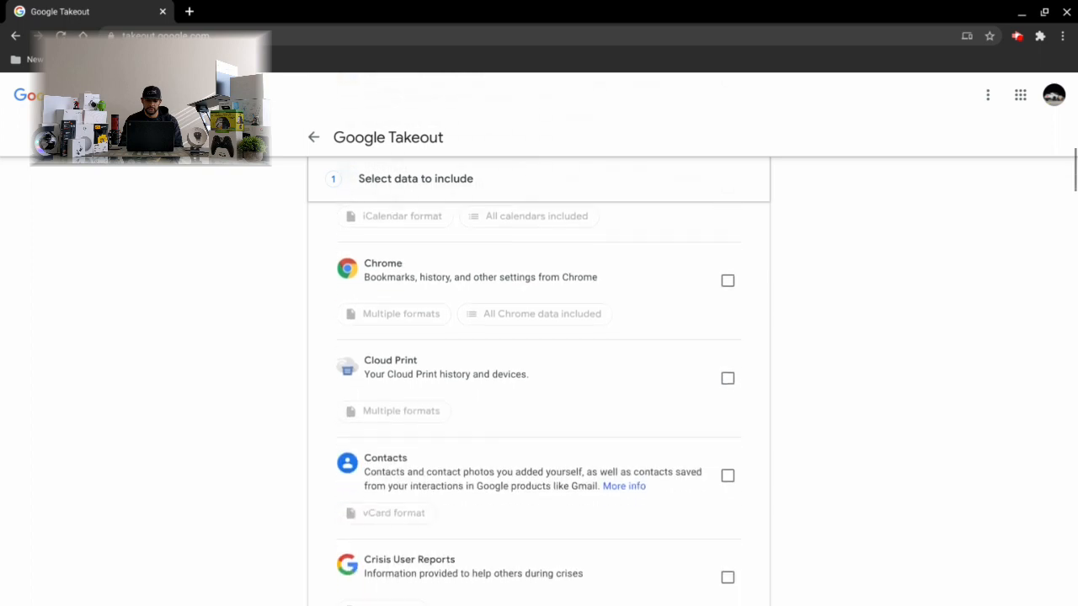
scroll("down", 3)
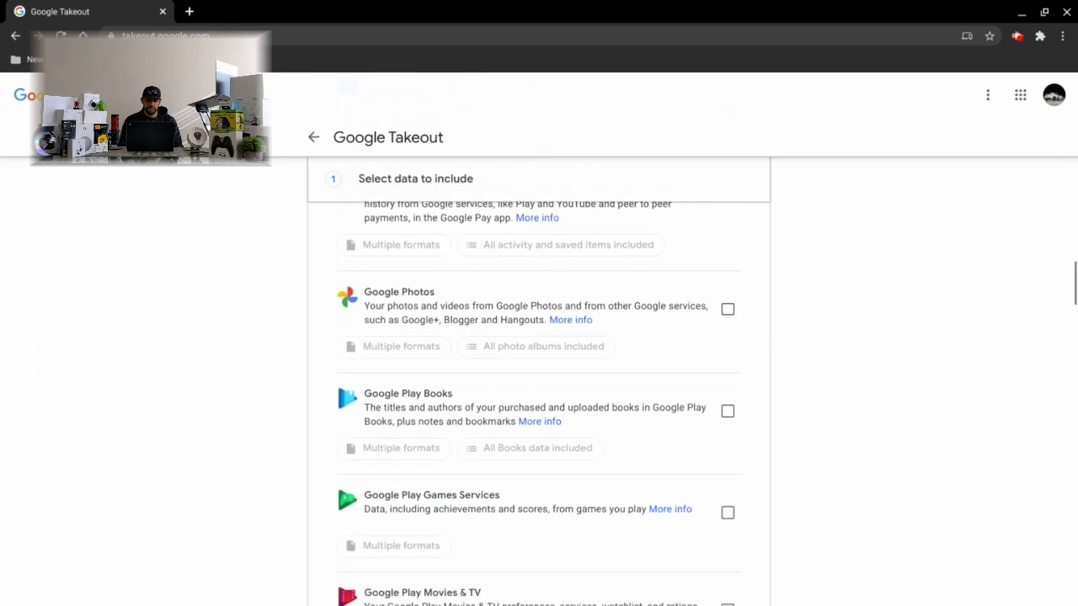
scroll("down", 3)
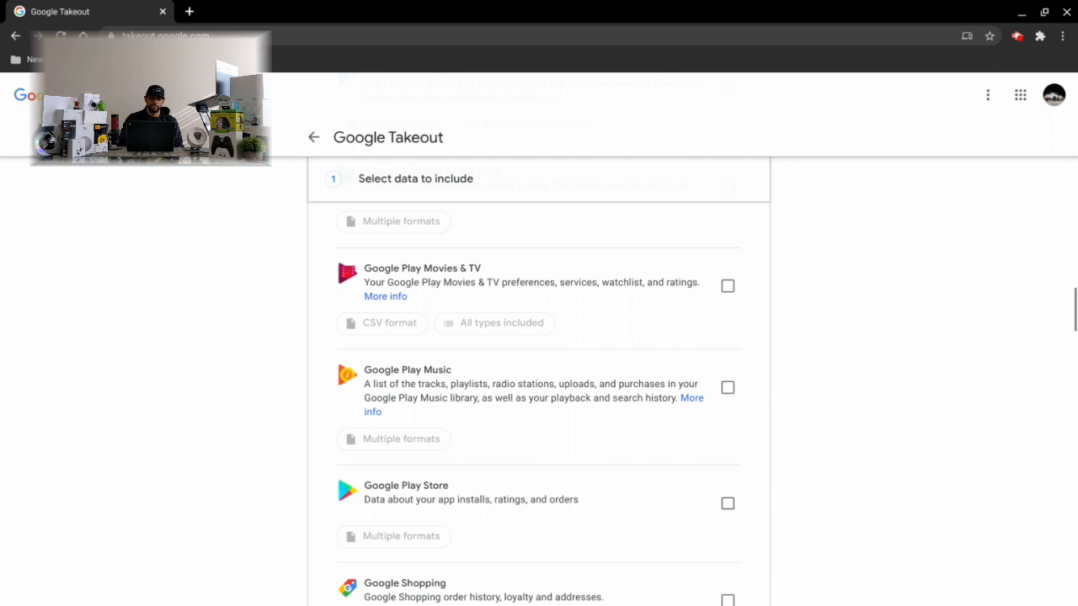
left_click(728, 387)
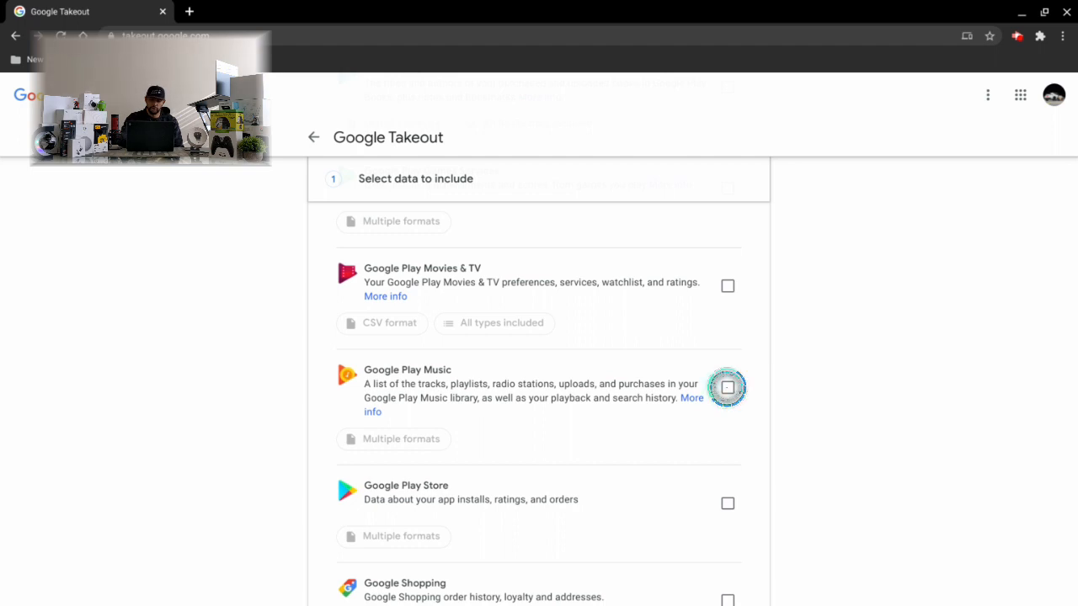
left_click(728, 387)
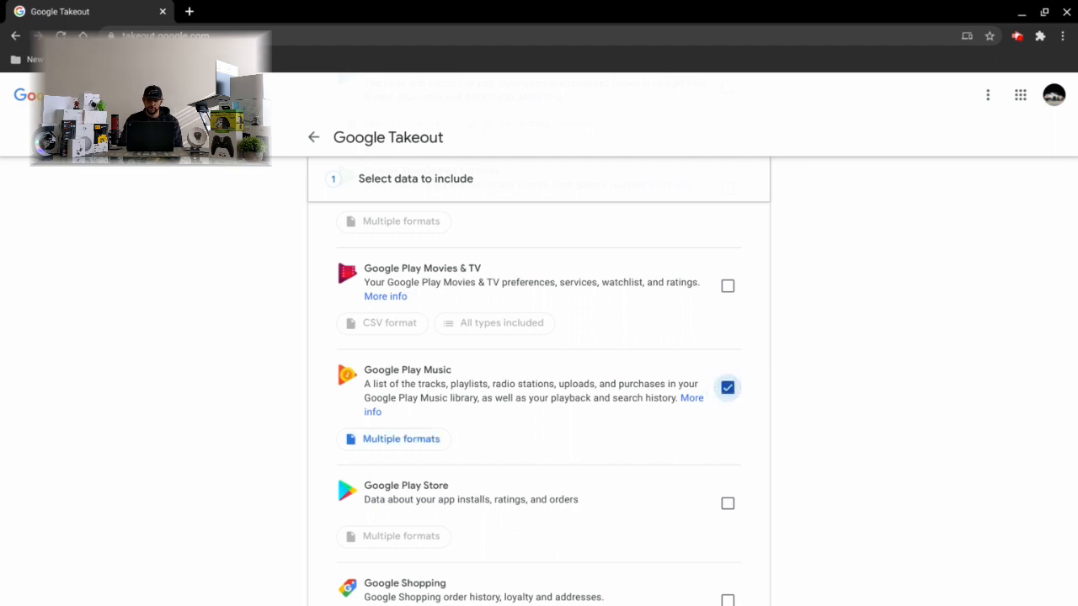
scroll("down", 3)
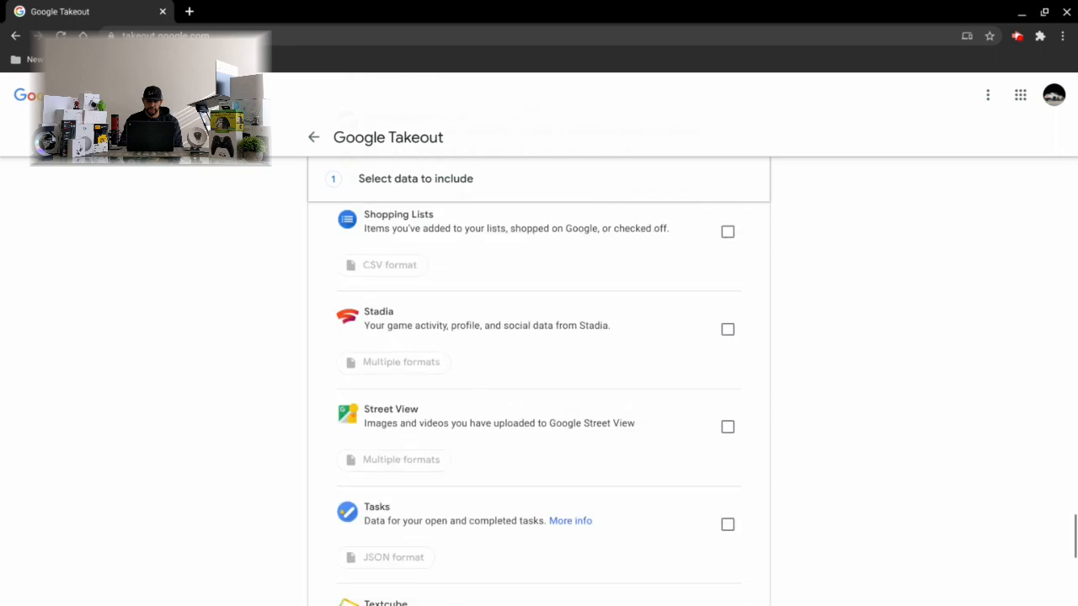
scroll("down", 3)
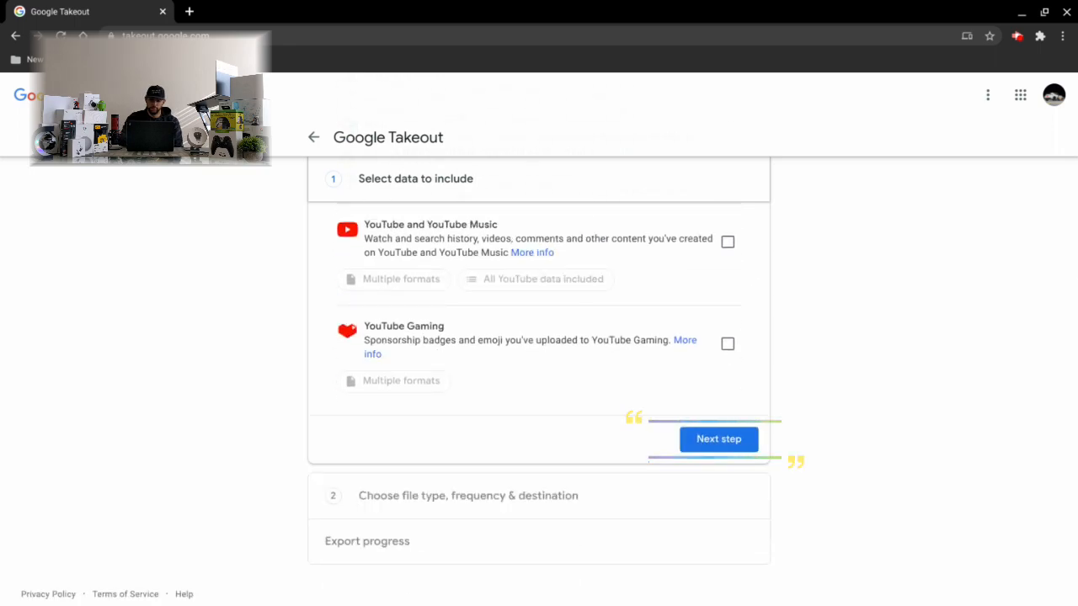
Keep delivery as an emailed download link, exported once as .zip files split at 2 GB
left_click(717, 438)
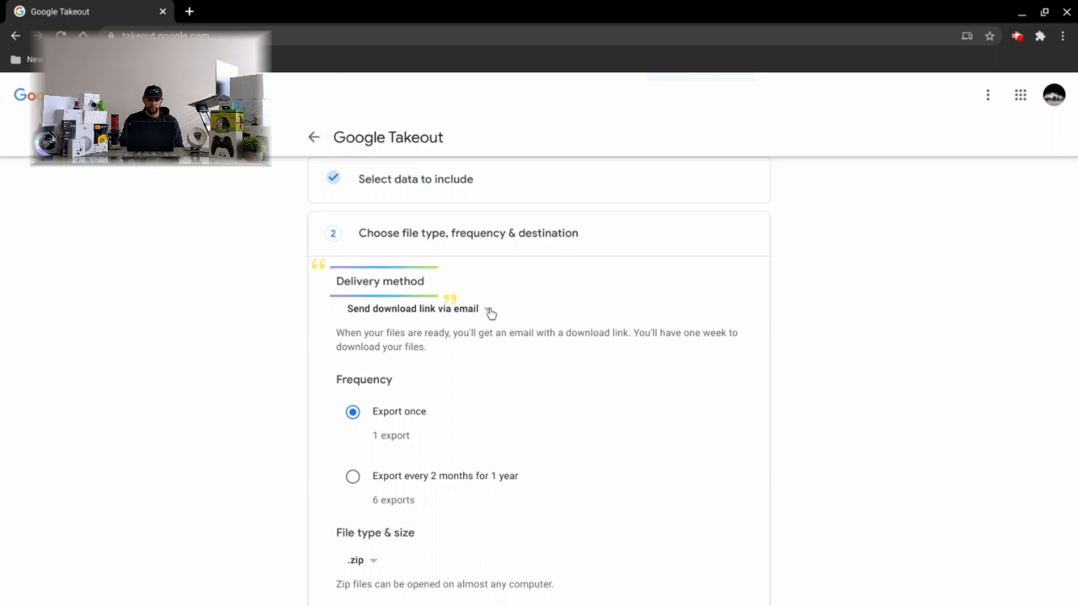
left_click(410, 309)
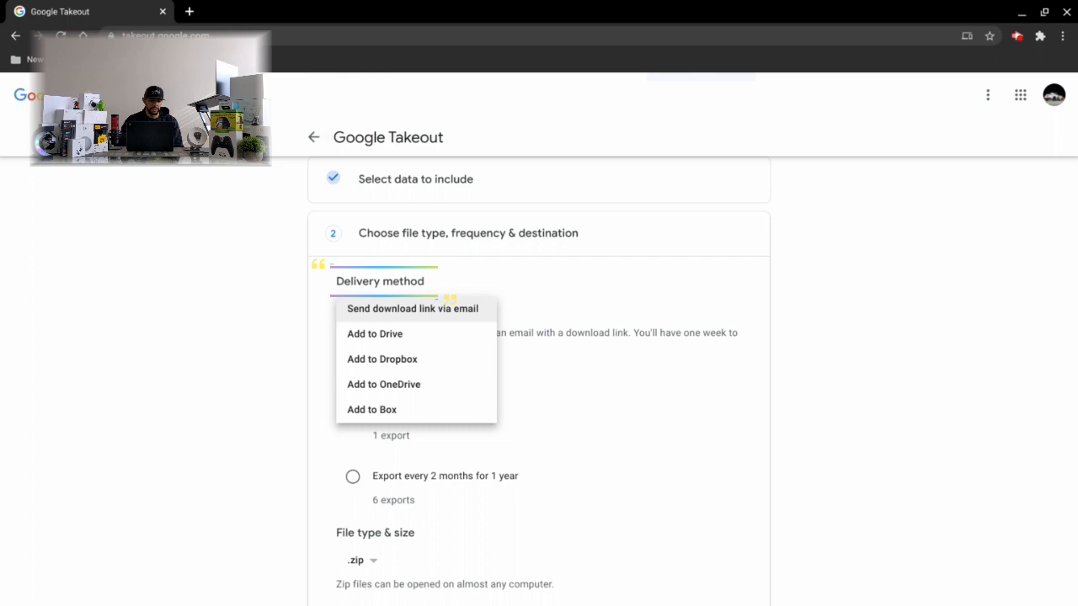
left_click(413, 308)
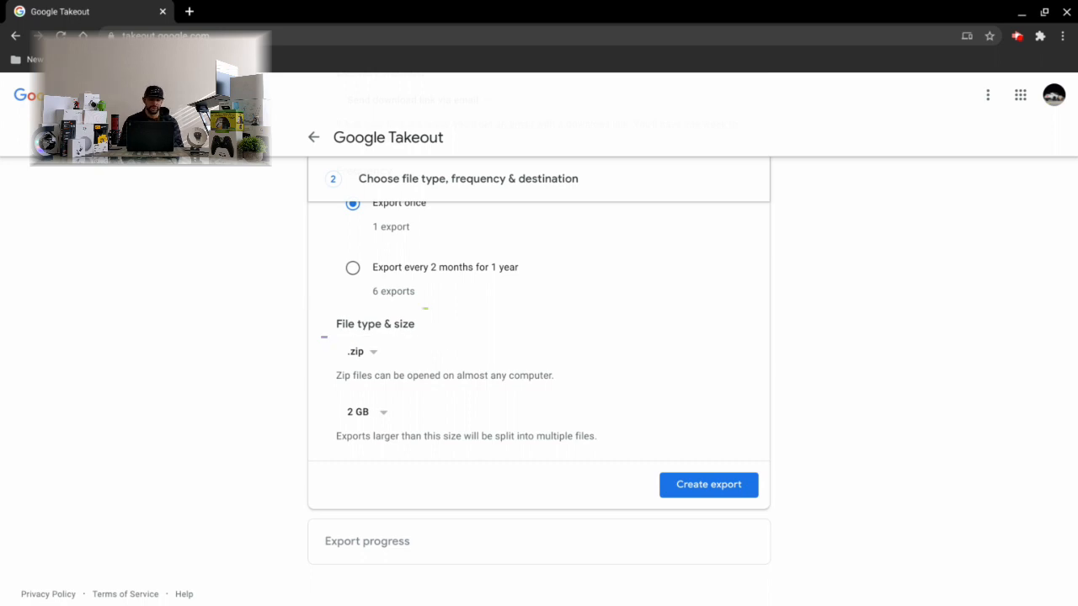
left_click(366, 411)
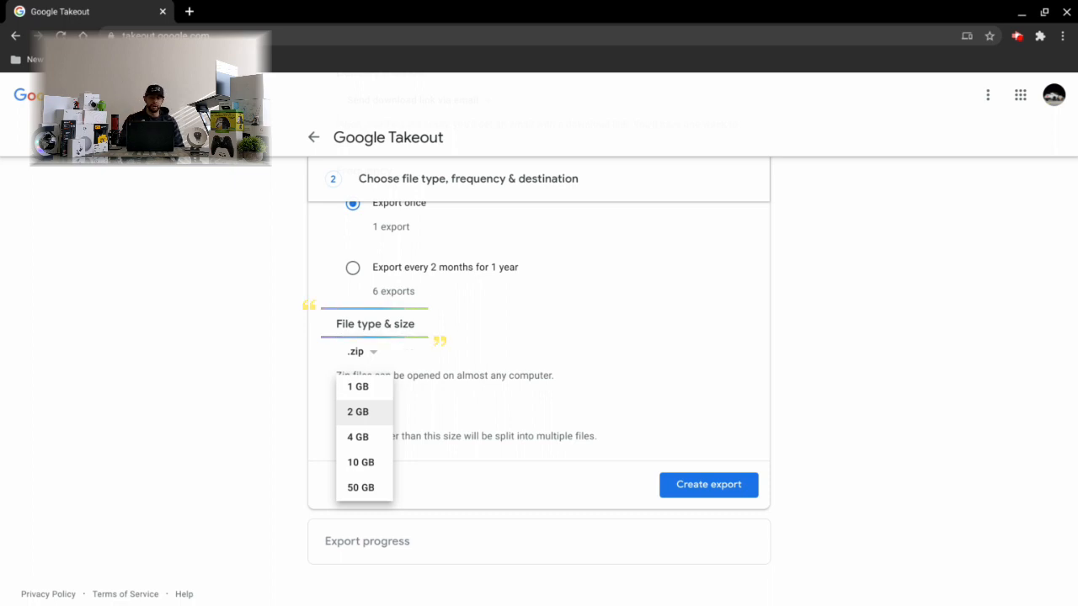
mouse_move(431, 406)
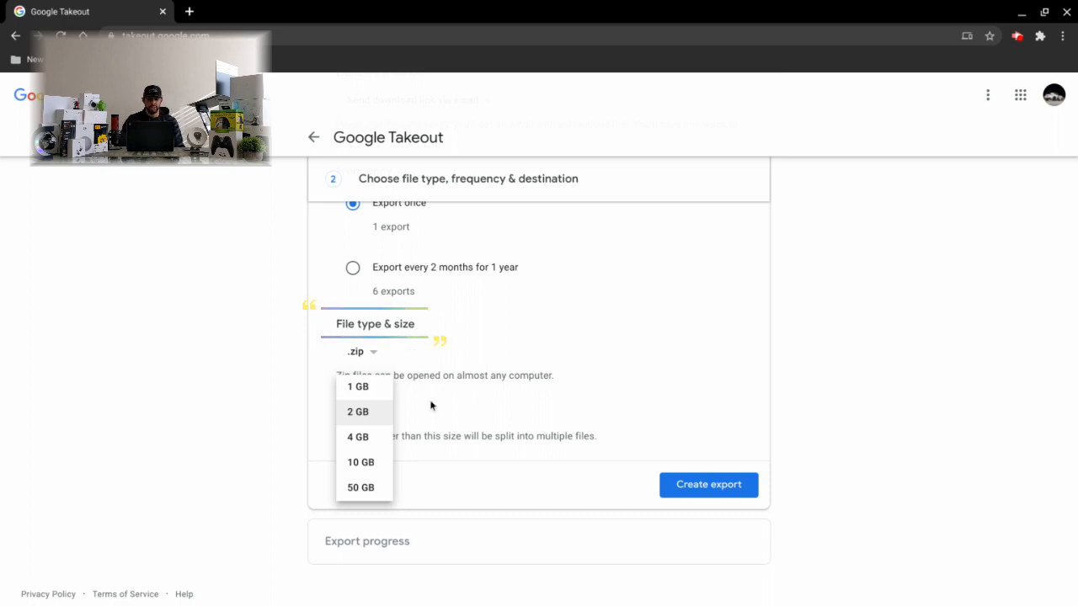
left_click(357, 411)
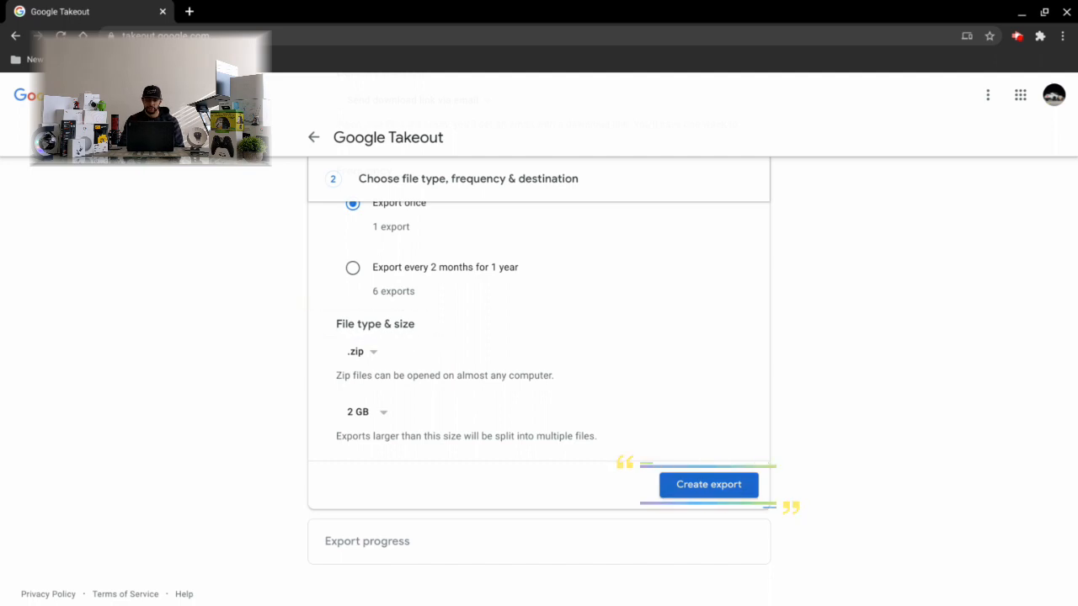
left_click(708, 485)
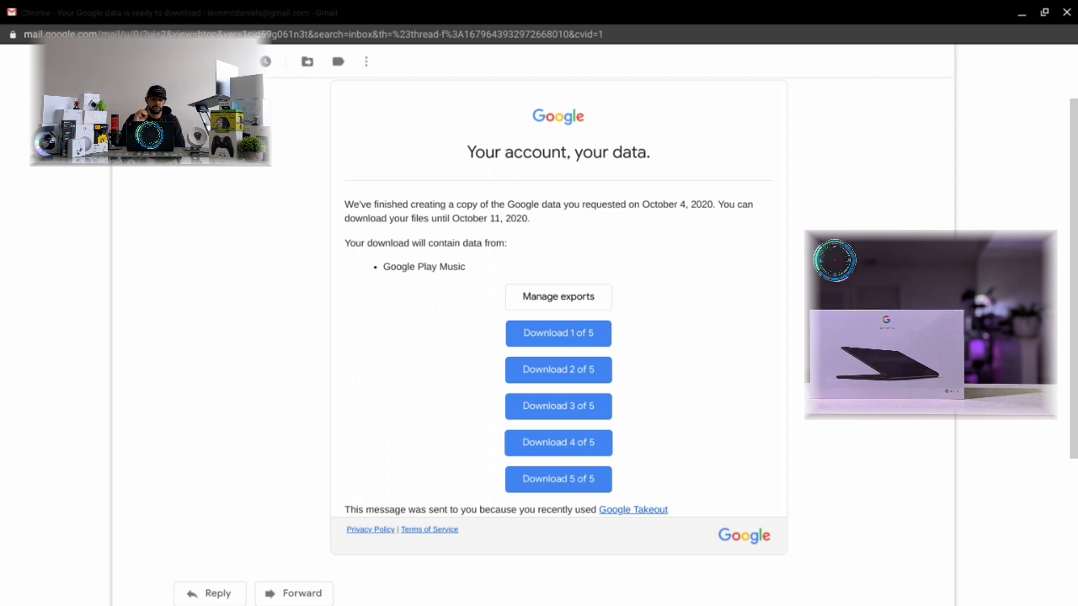
From the export email, reach the Manage your exports page listing the five download parts
right_click(558, 333)
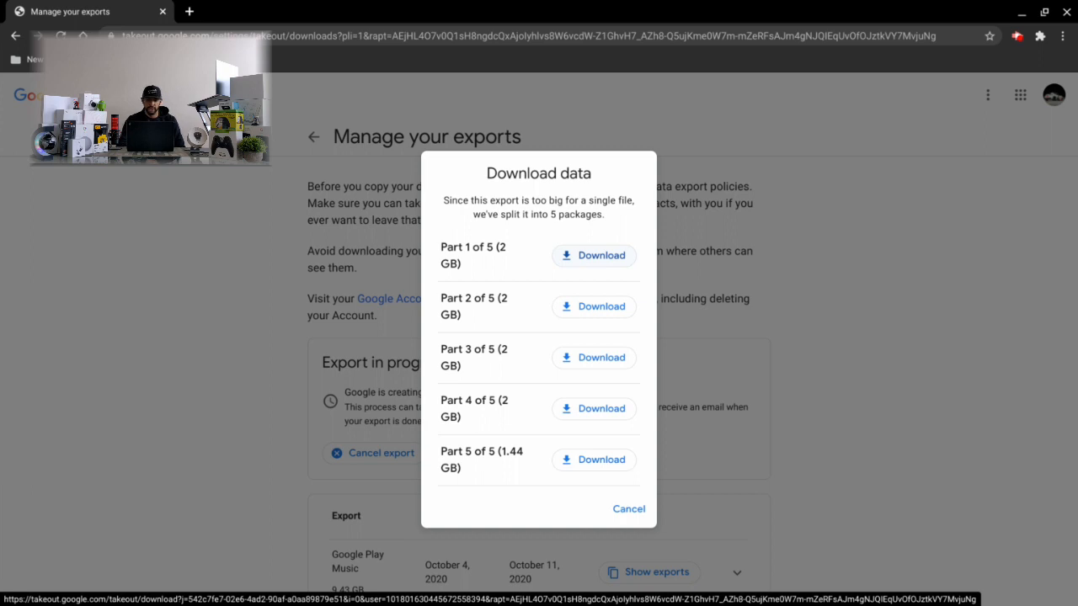
Start downloading Part 1 of 5 and bring up actions for the Music folder in the save dialog
left_click(601, 256)
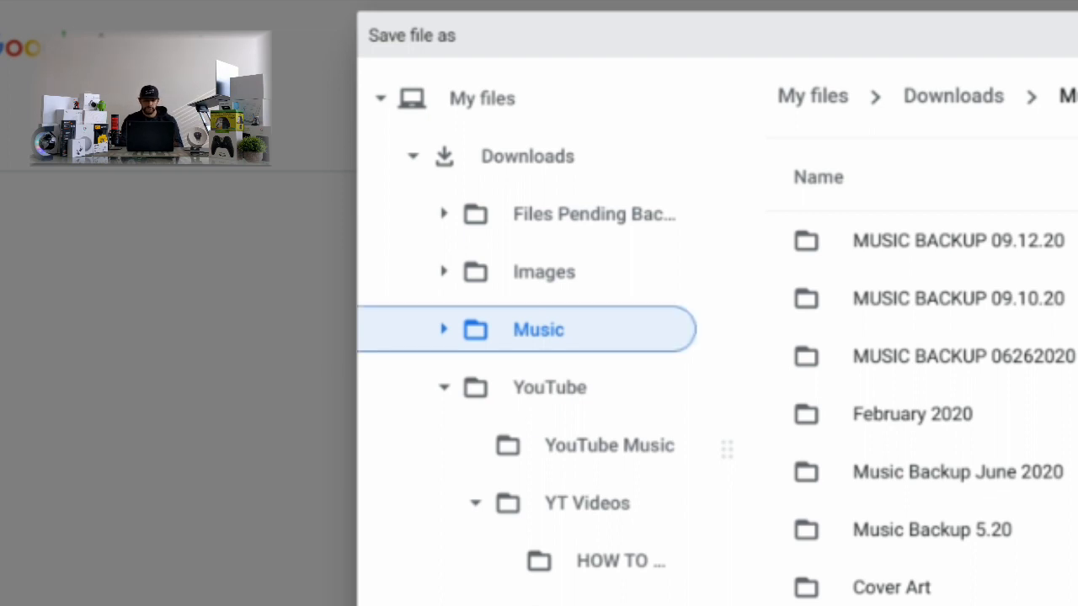
right_click(539, 328)
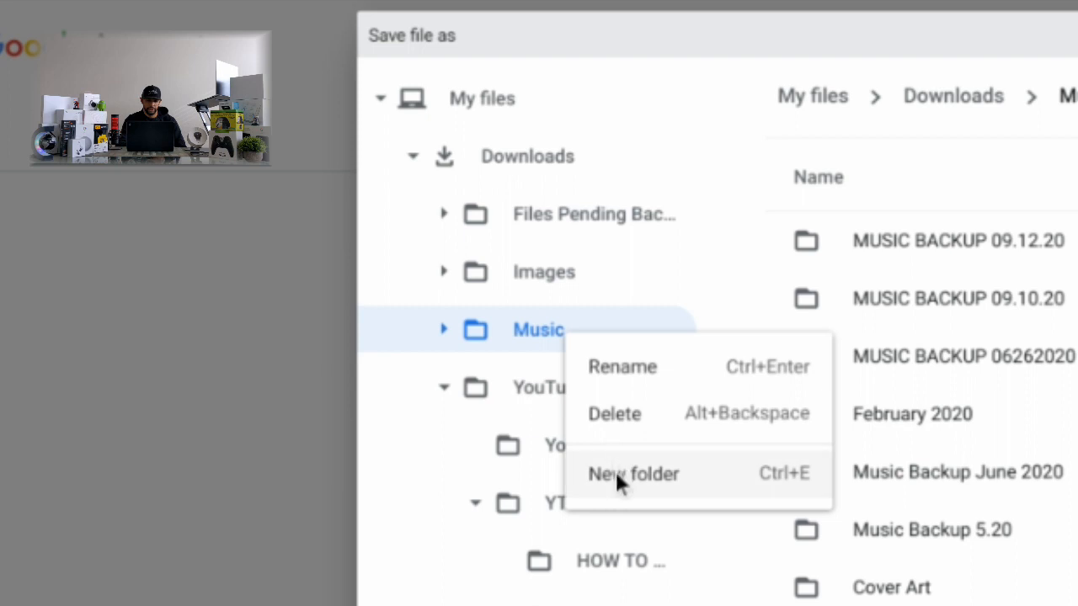
Create a folder named MUSIC BACKUP 10.4.20 inside Music and go into it for the download
left_click(633, 474)
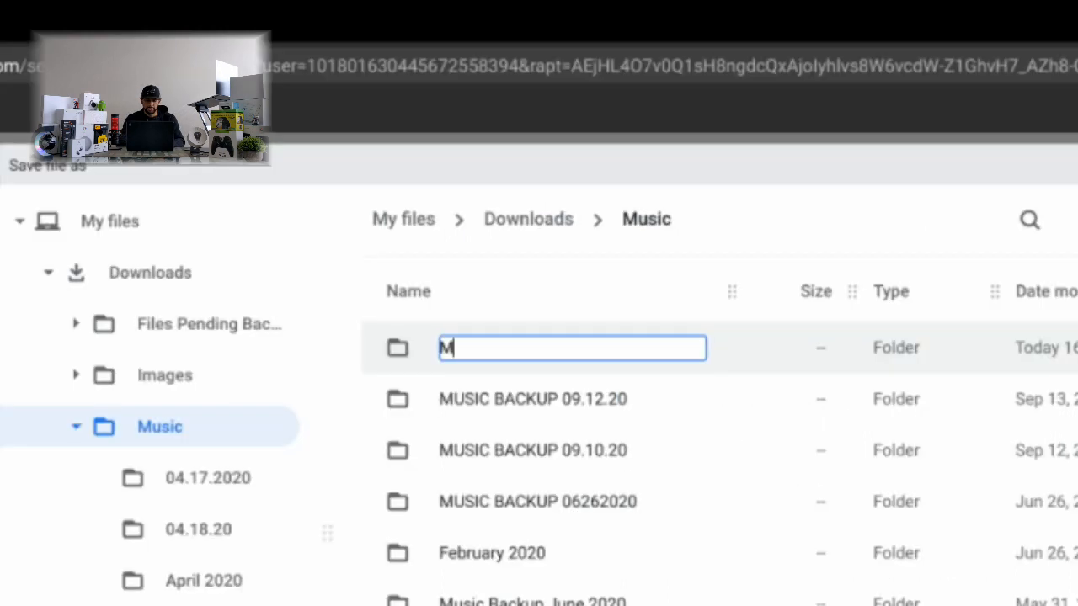
type("USIC BACKUP")
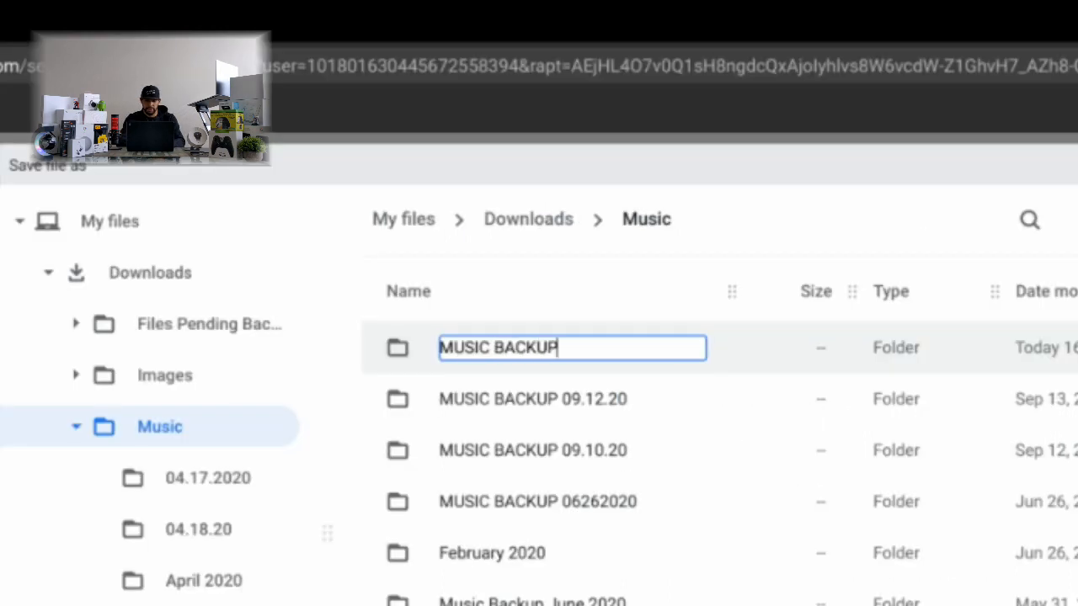
type("10.4.")
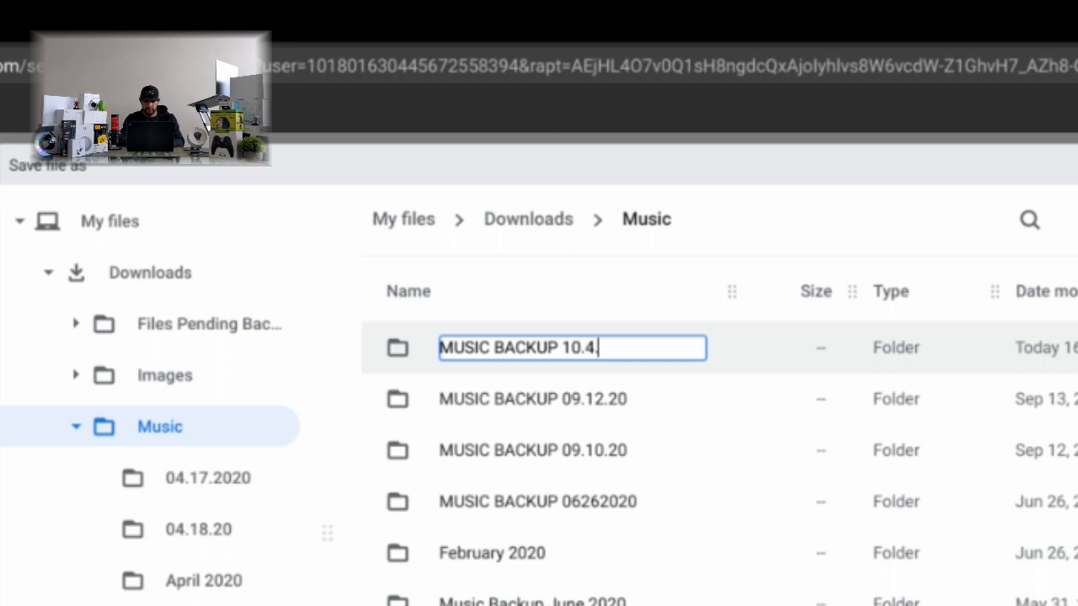
type("20")
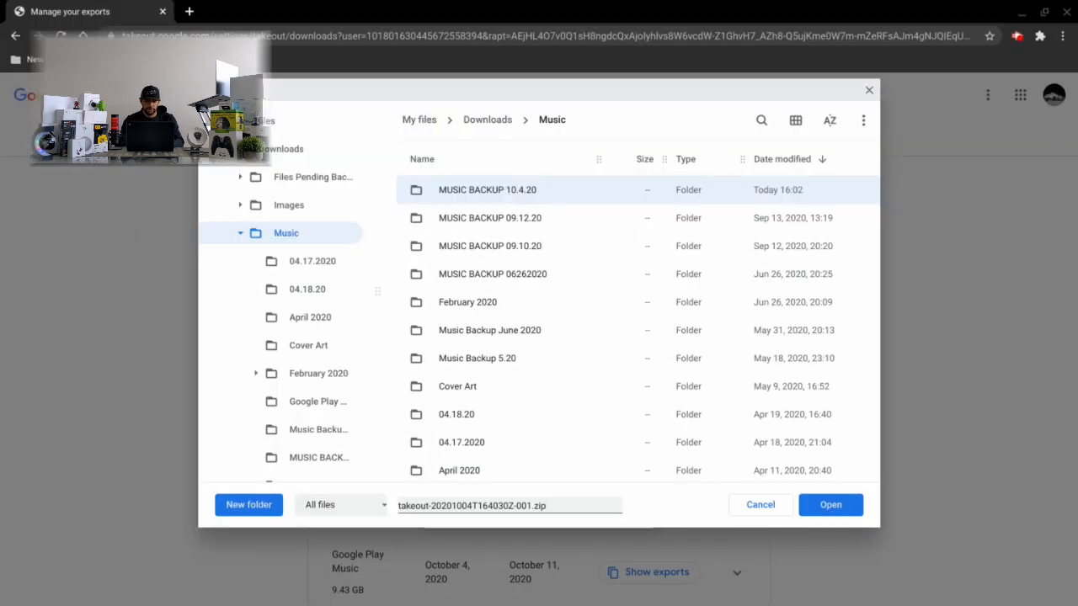
double_click(486, 189)
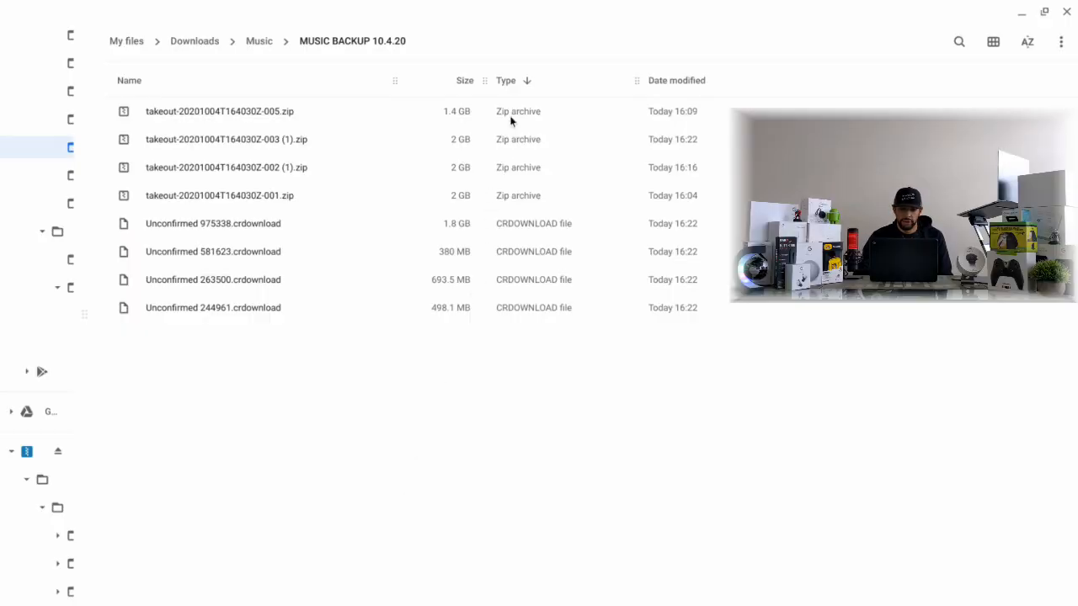
left_click(219, 111)
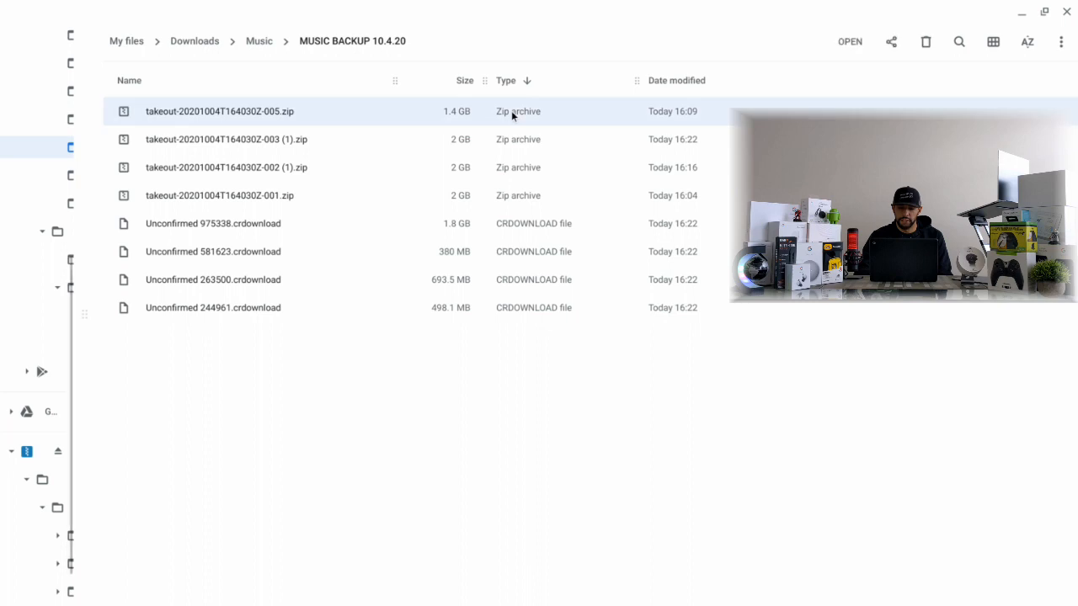
left_click(212, 222)
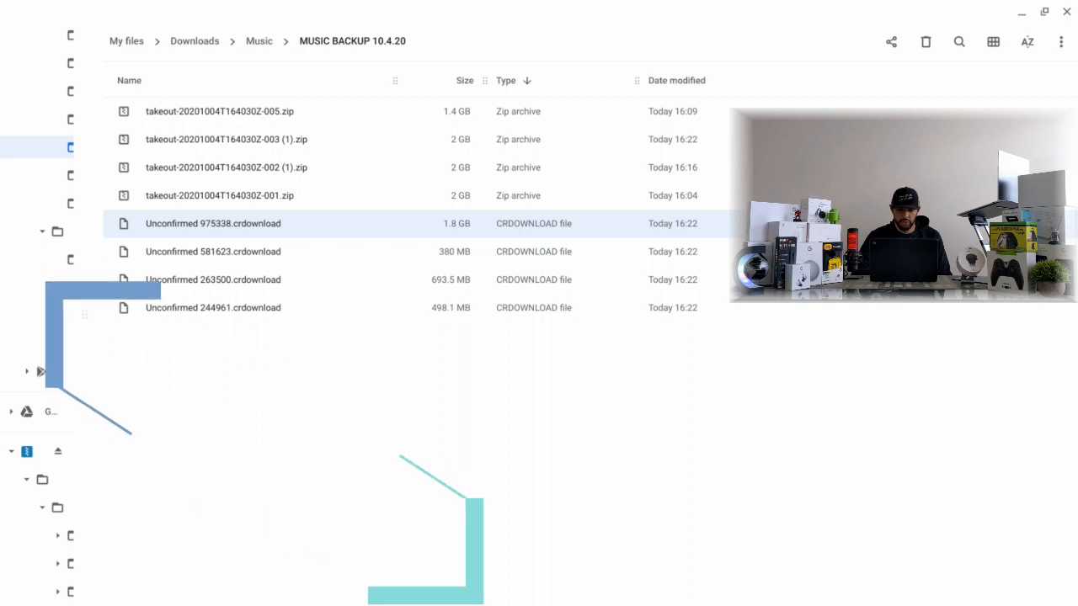
double_click(212, 222)
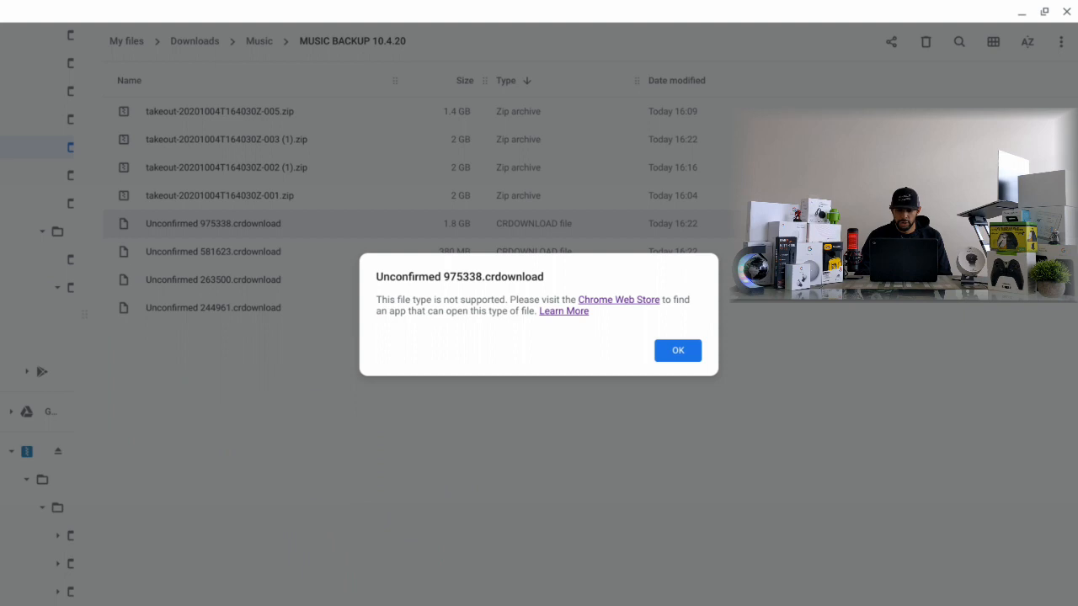
left_click(677, 350)
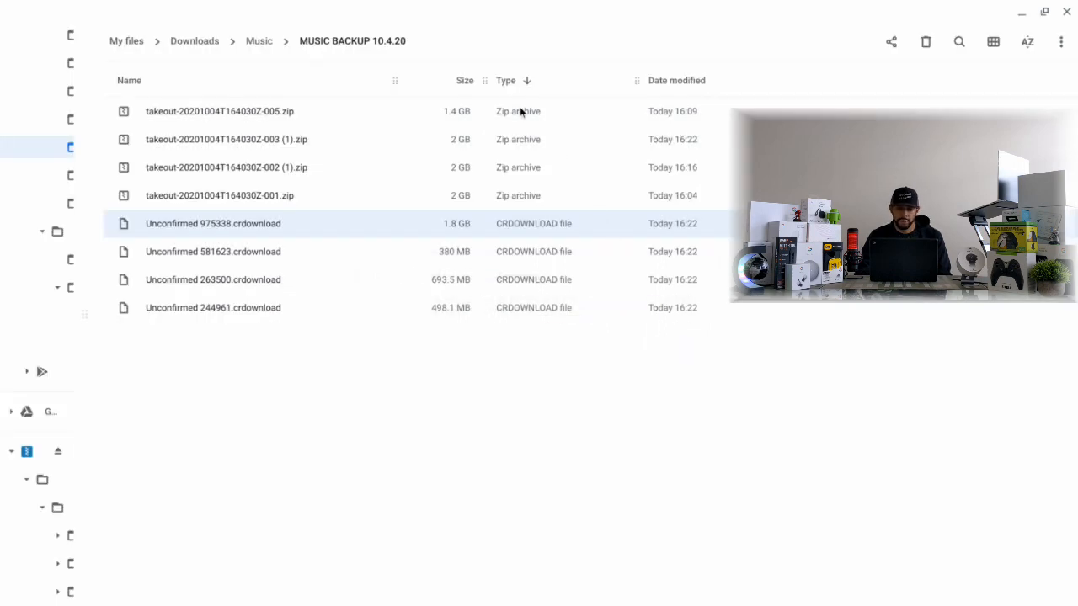
double_click(219, 111)
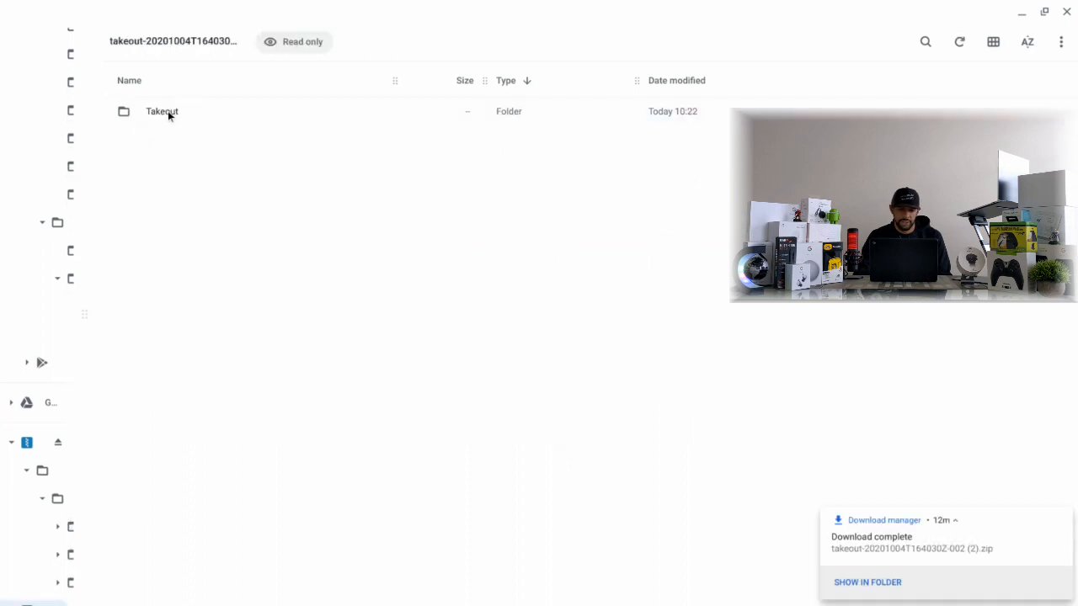
Browse into Takeout > Google Play Music > Tracks inside the zip and look through the exported MP3s
double_click(162, 111)
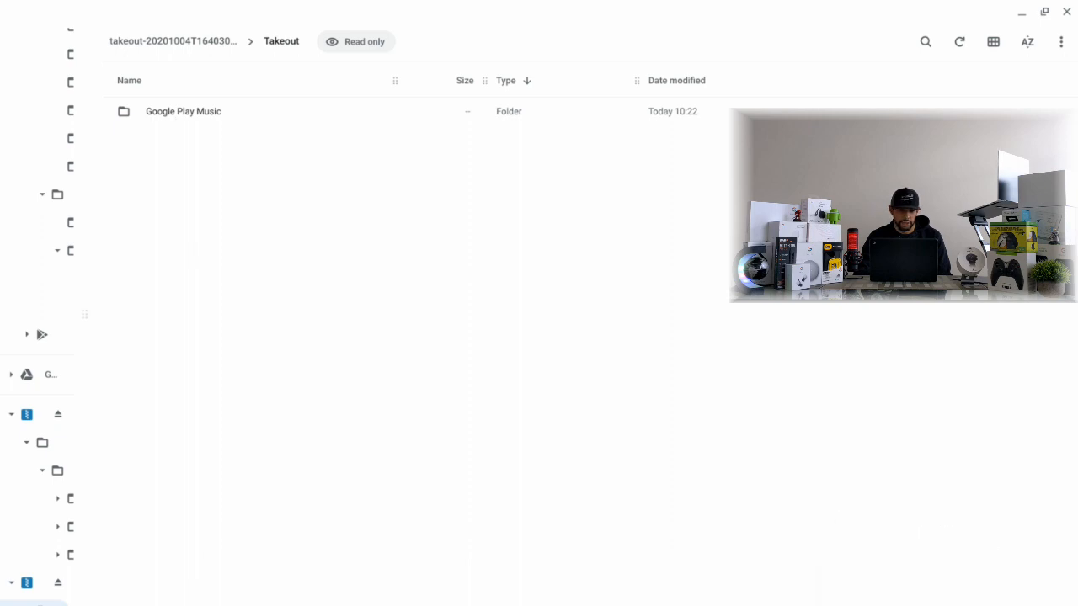
double_click(182, 111)
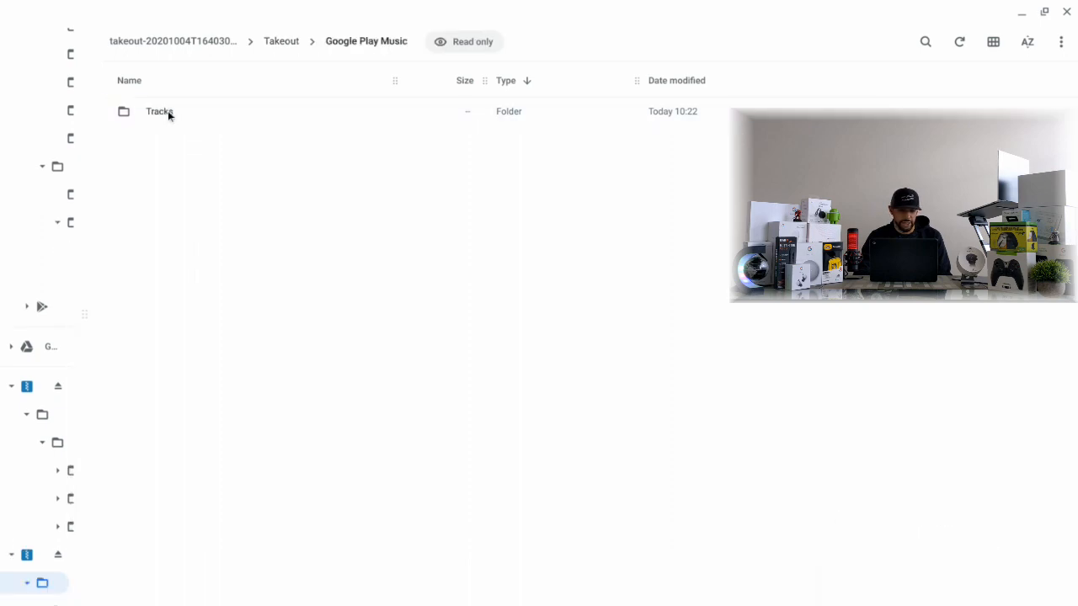
double_click(158, 111)
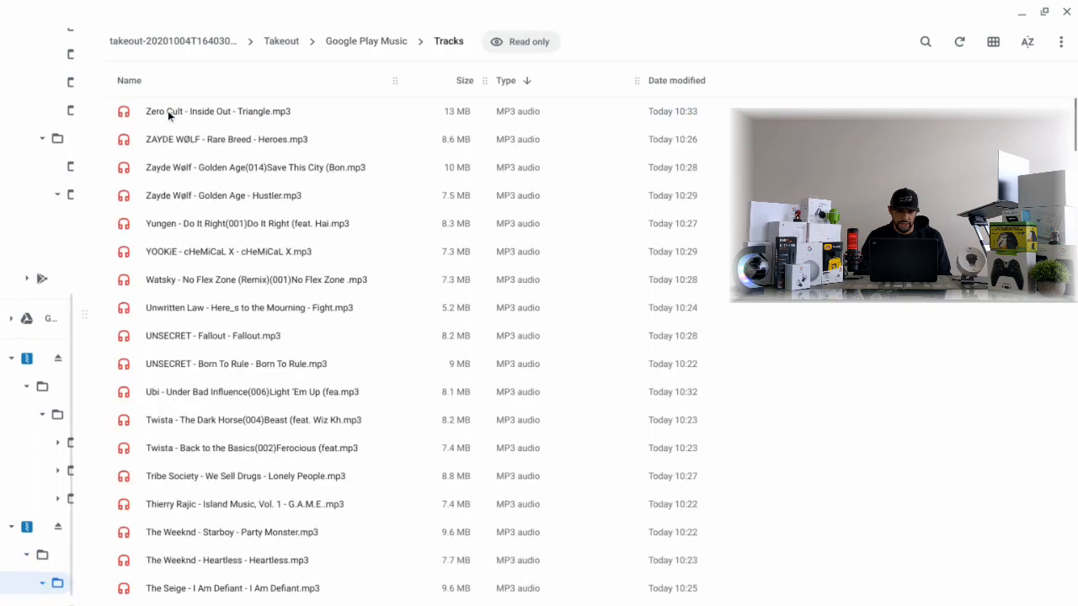
mouse_move(182, 178)
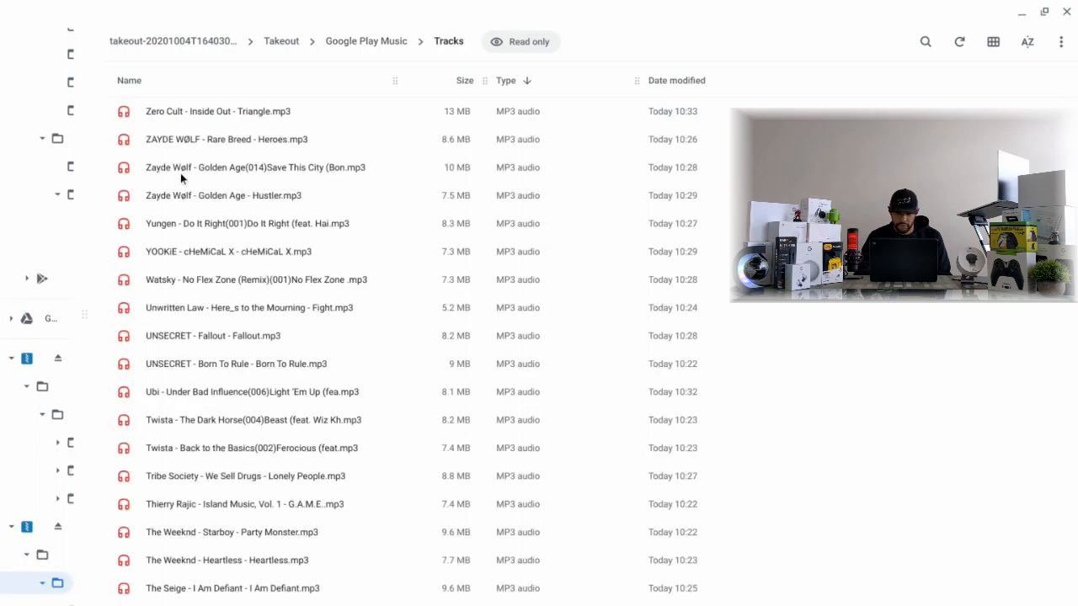
scroll("down", 3)
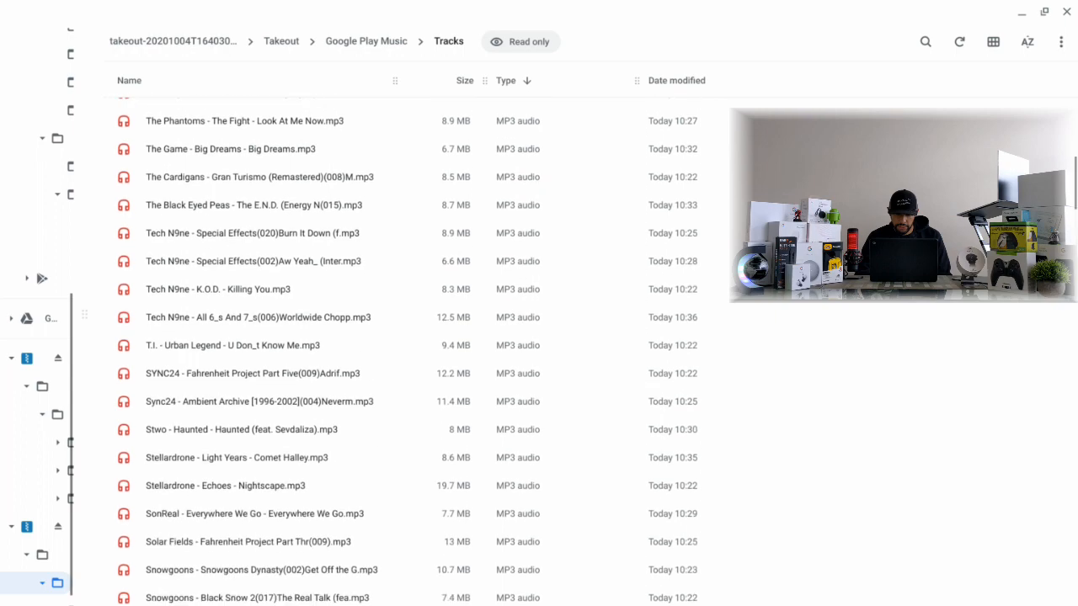
scroll("down", 3)
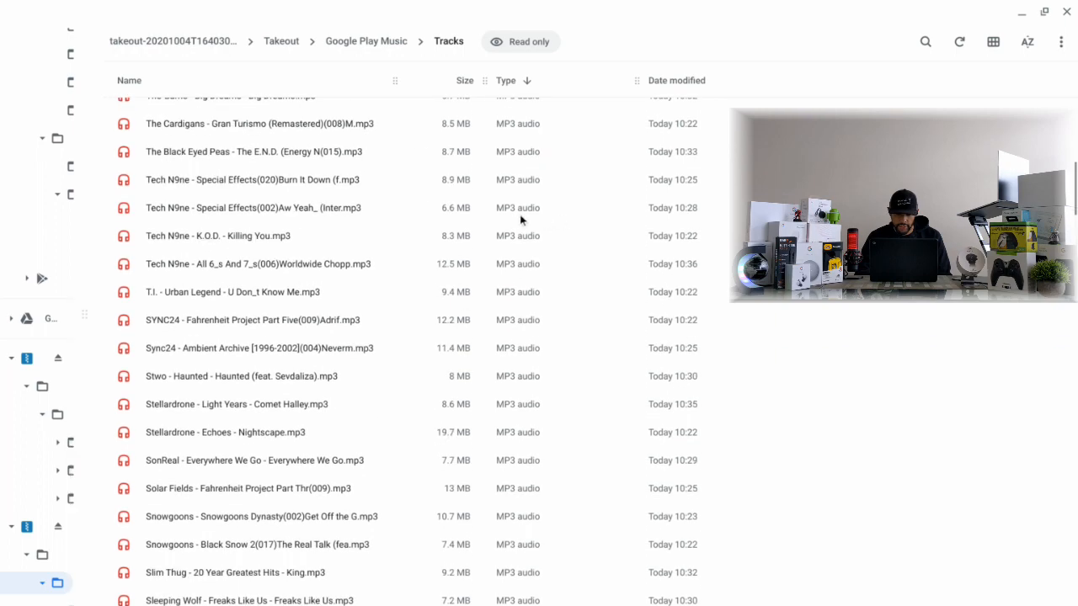
scroll("down", 3)
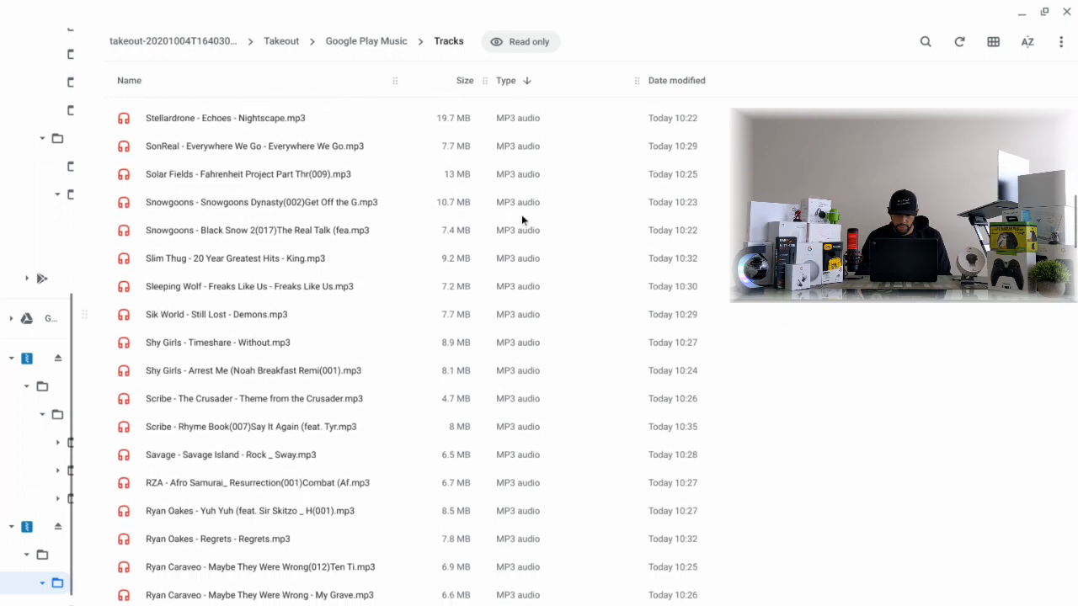
scroll("down", 3)
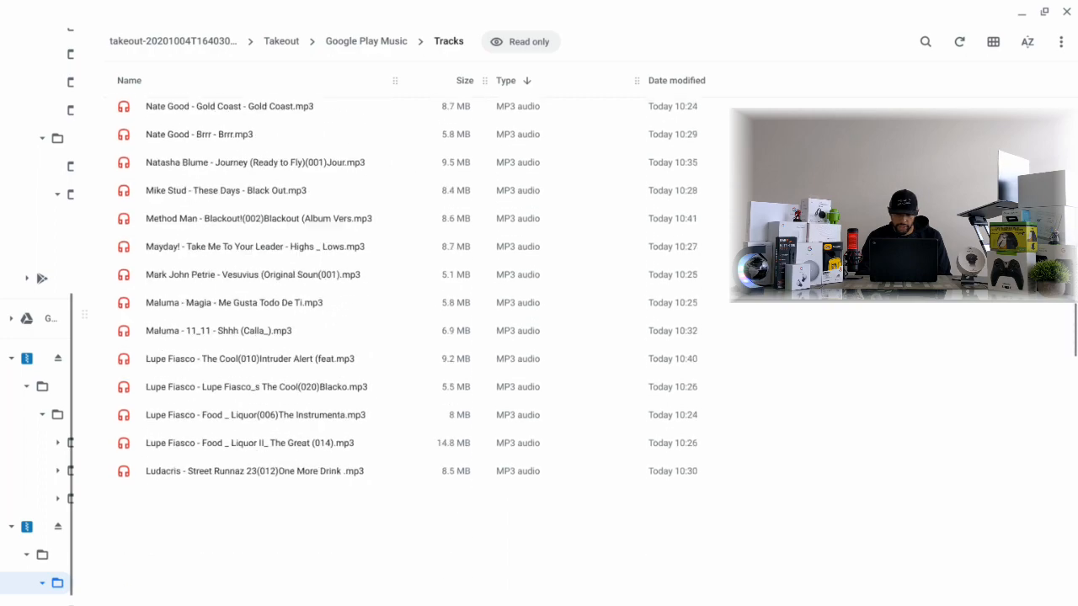
scroll("down", 3)
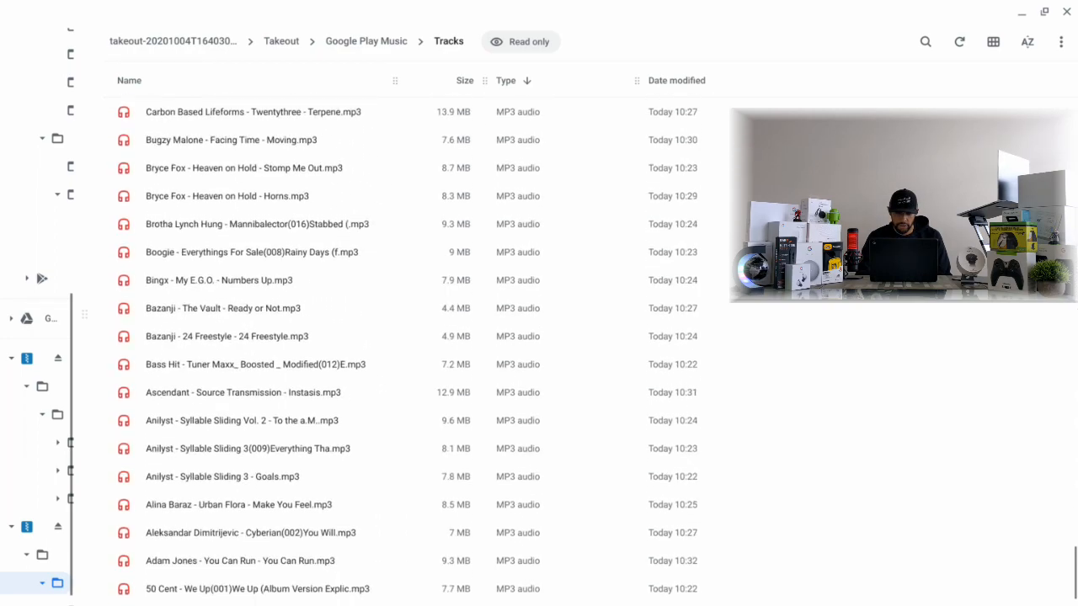
scroll("down", 3)
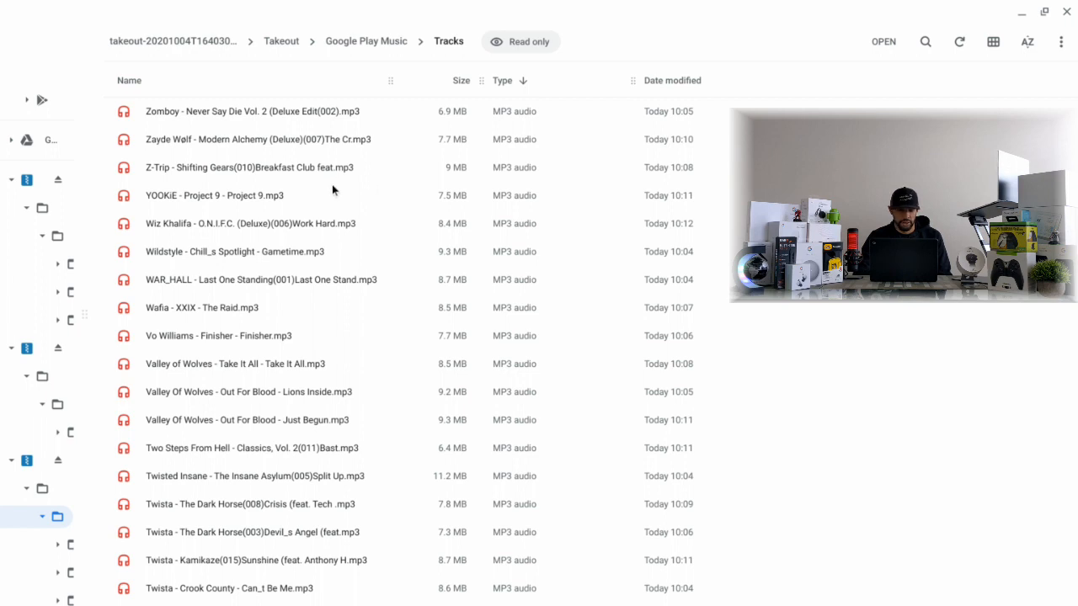
mouse_move(227, 202)
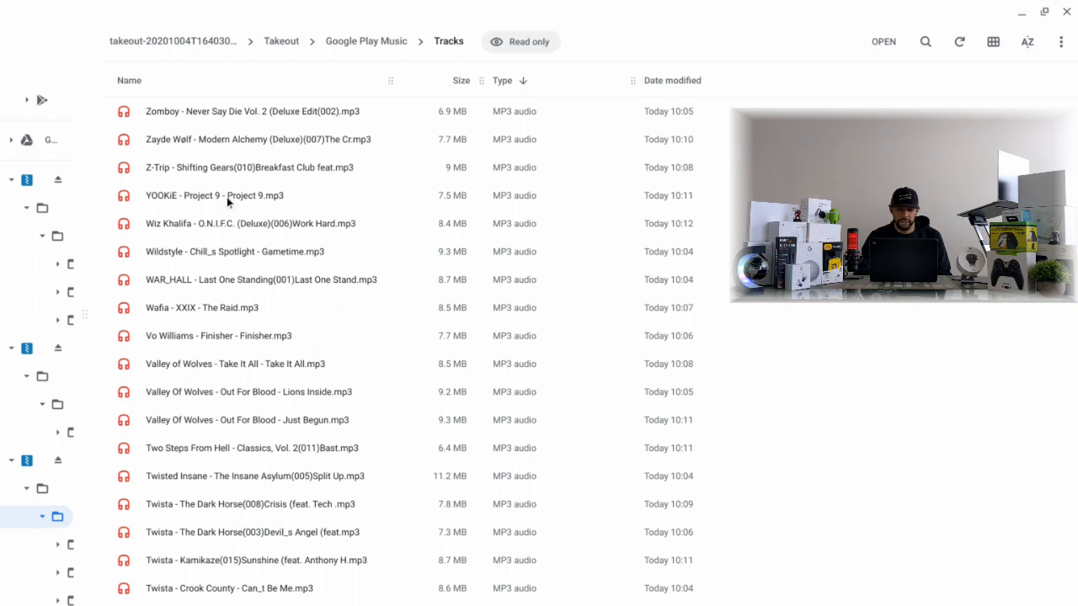
mouse_move(508, 167)
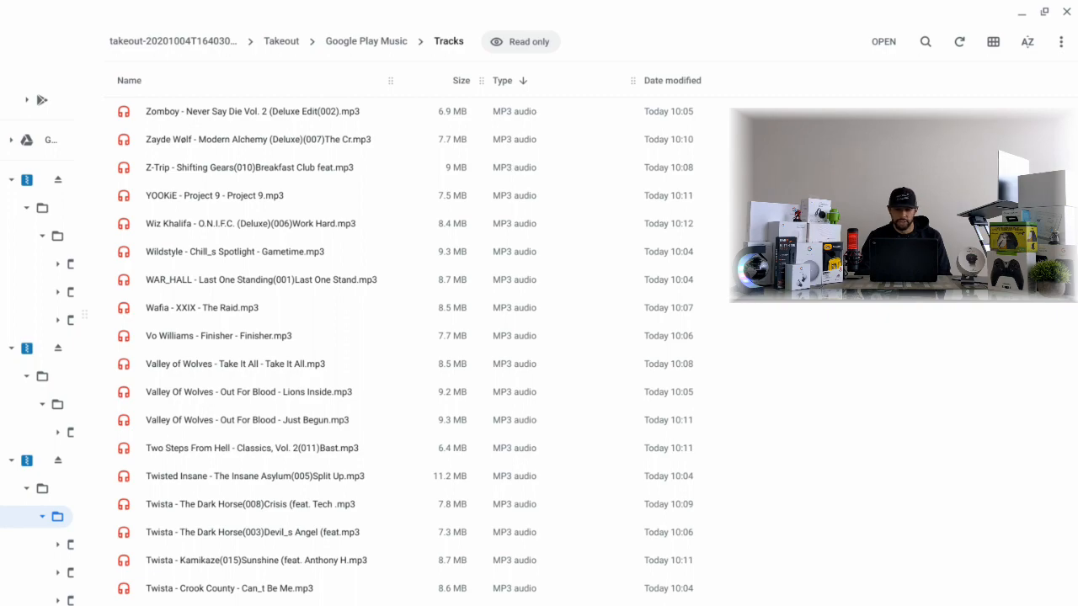
Scroll past the MP3s to the CSV files and open White Galaxy.csv
scroll("down", 3)
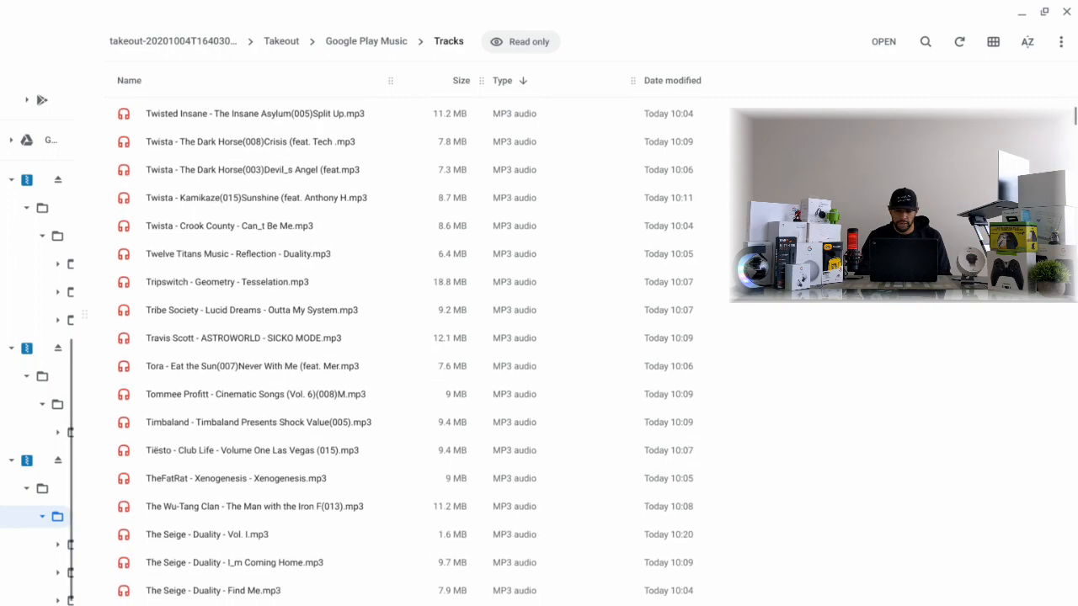
scroll("down", 3)
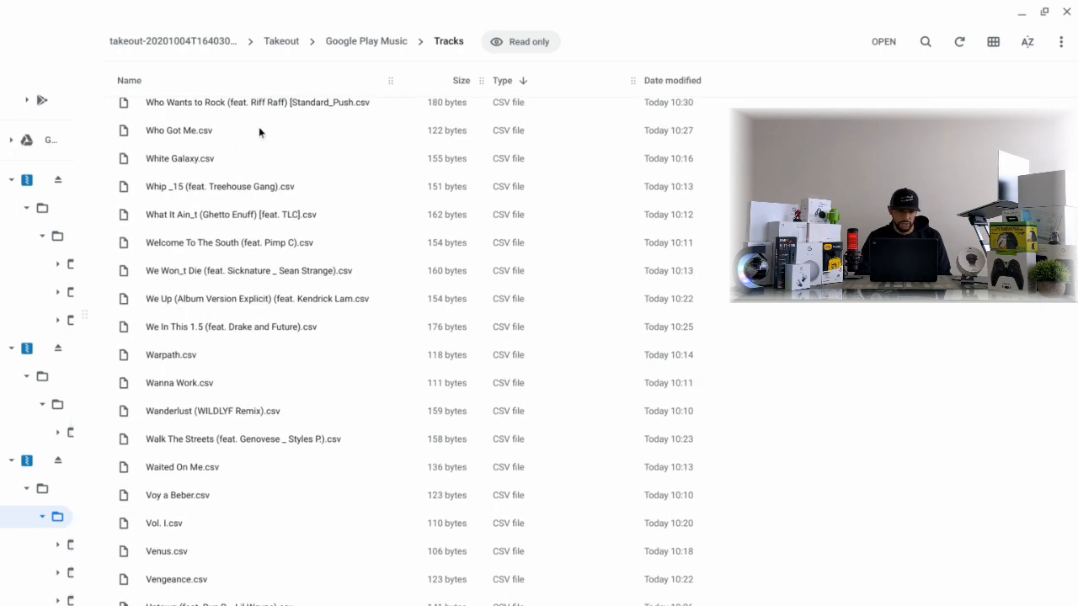
left_click(178, 159)
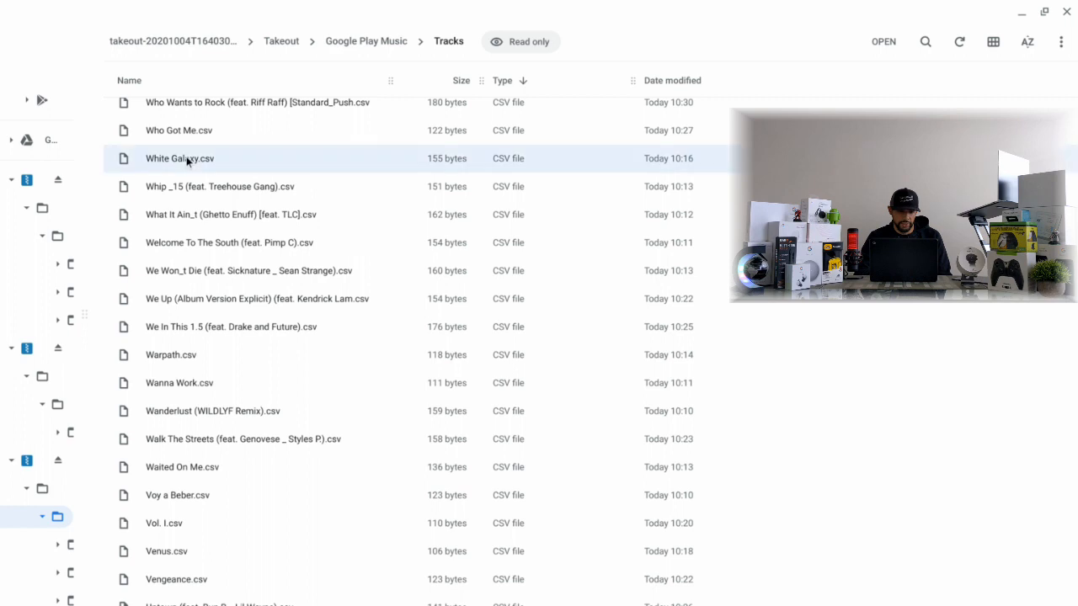
double_click(179, 158)
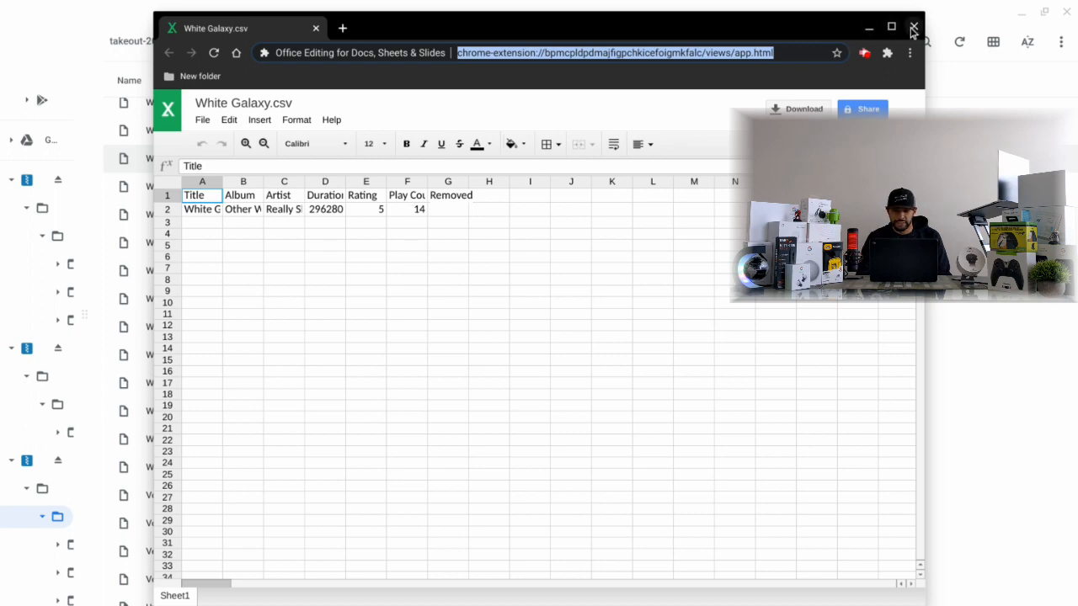
Close the White Galaxy.csv spreadsheet after reviewing its Title, Album, Artist and Duration columns
left_click(913, 27)
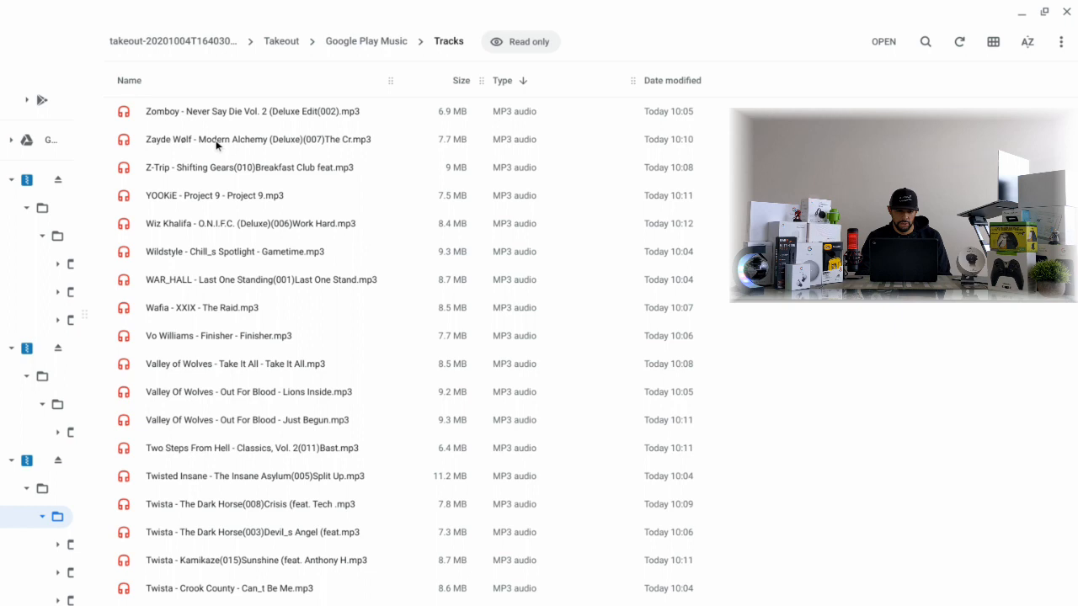
double_click(256, 138)
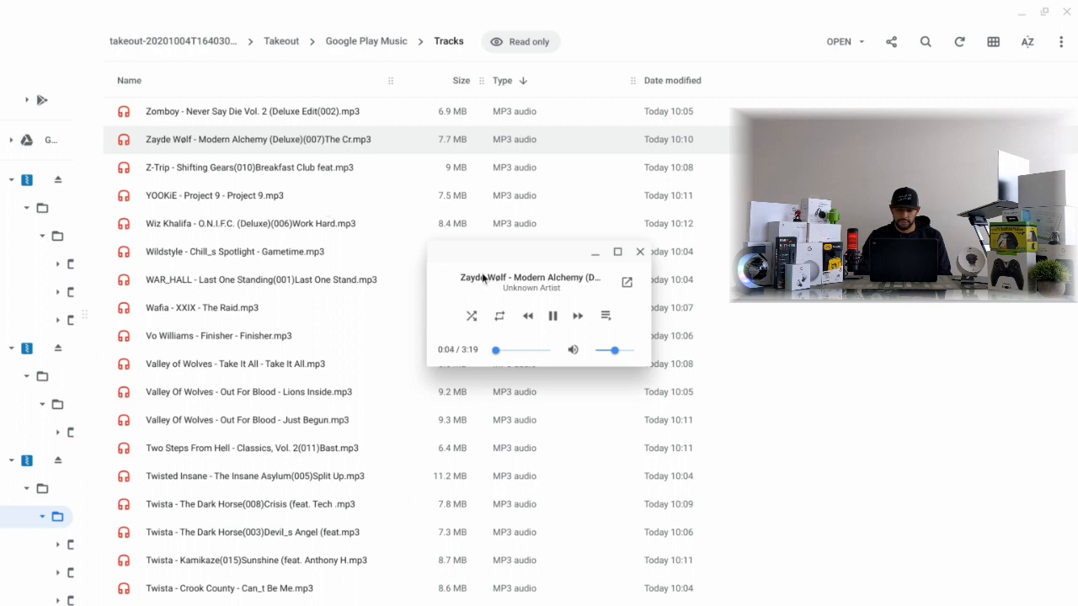
left_click(639, 253)
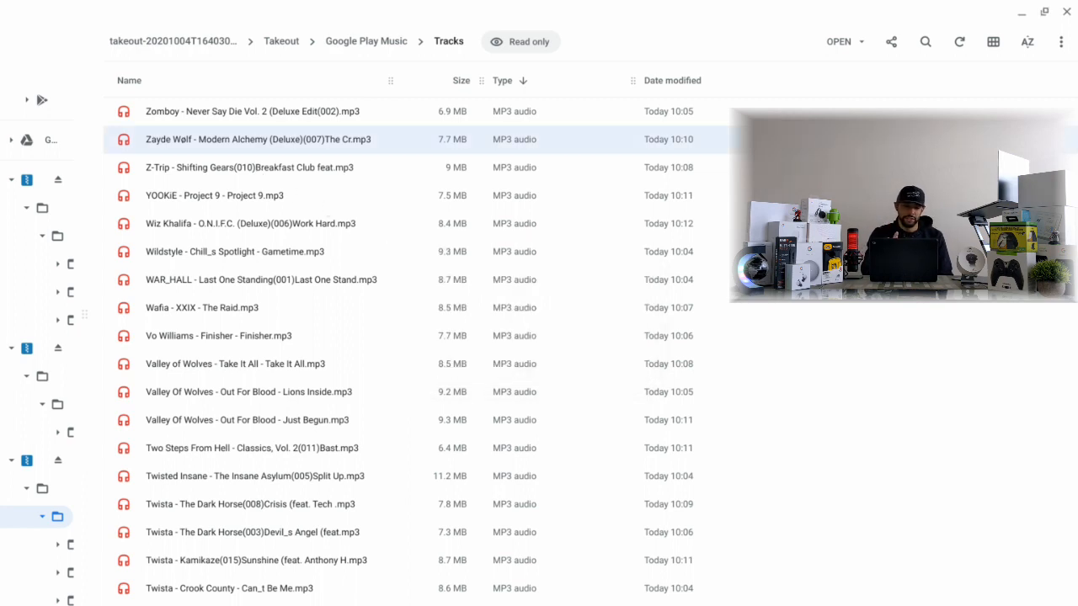